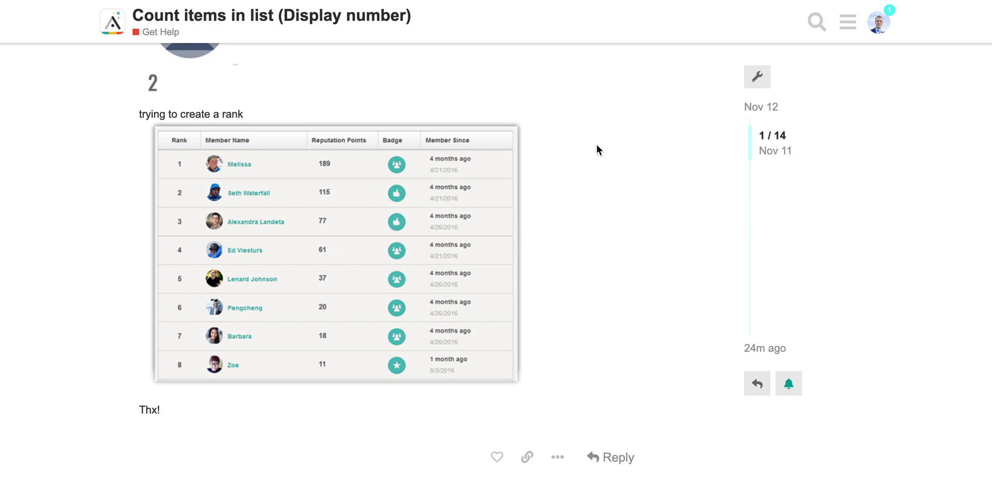
mouse_move(200, 118)
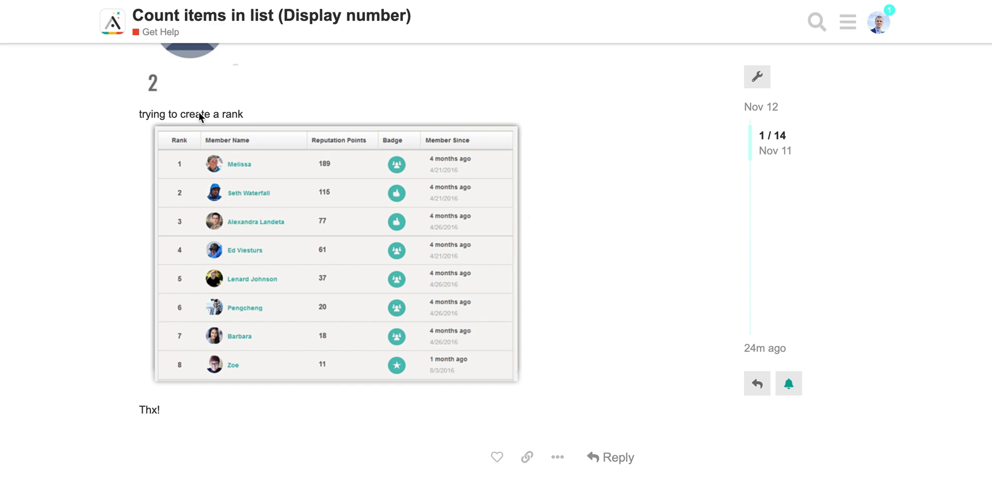
mouse_move(342, 153)
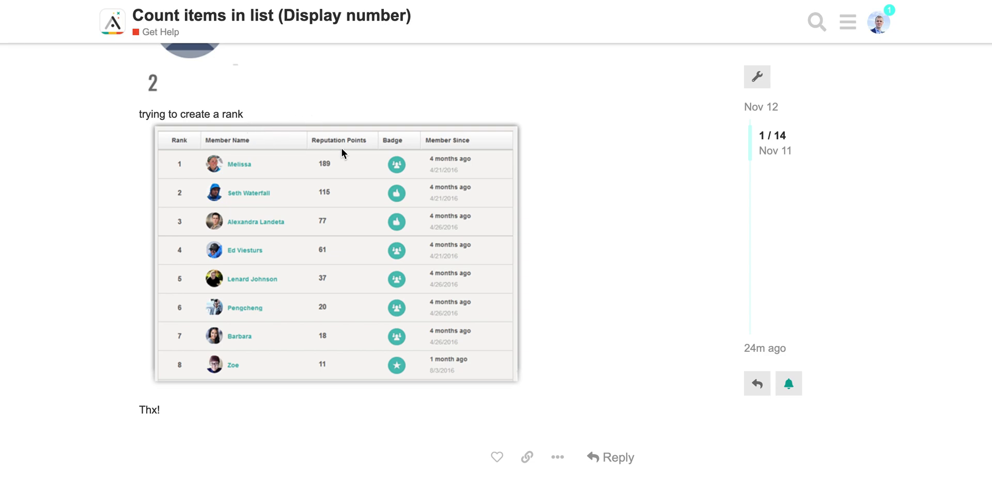
mouse_move(339, 175)
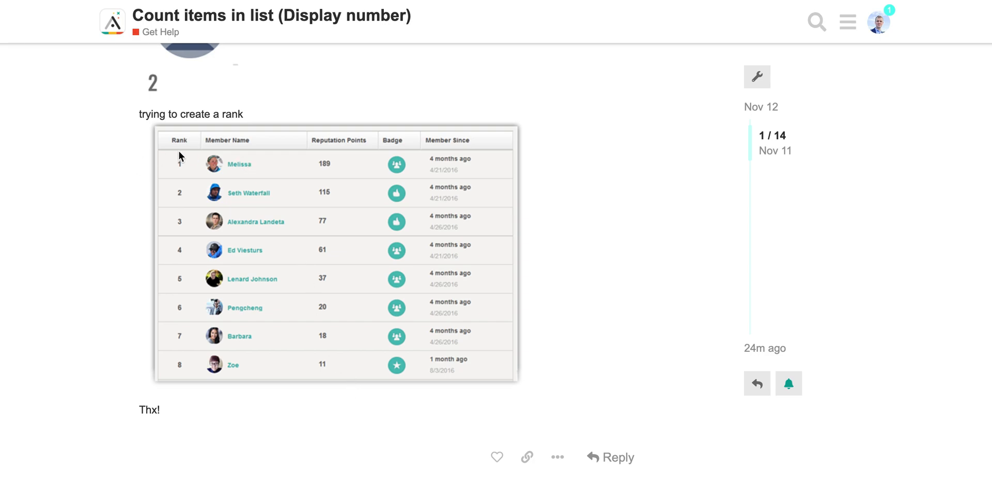
mouse_move(322, 152)
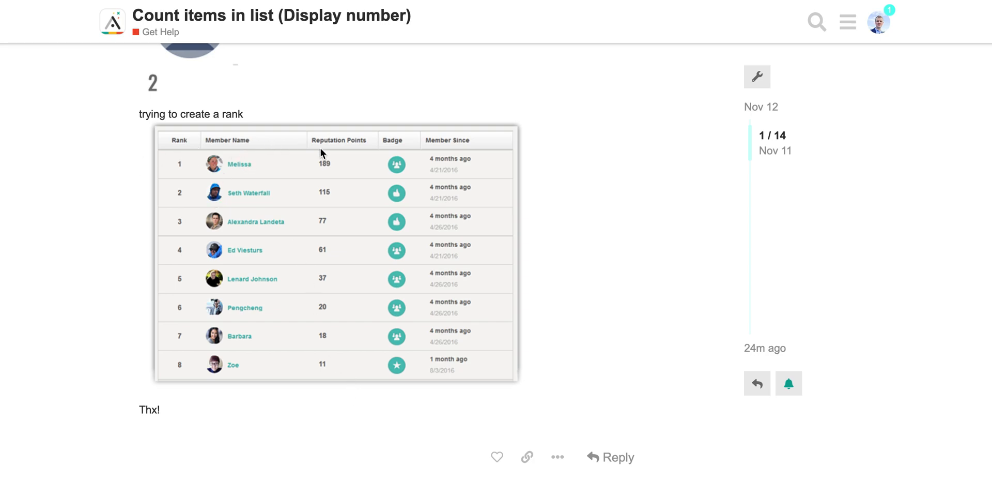
mouse_move(204, 177)
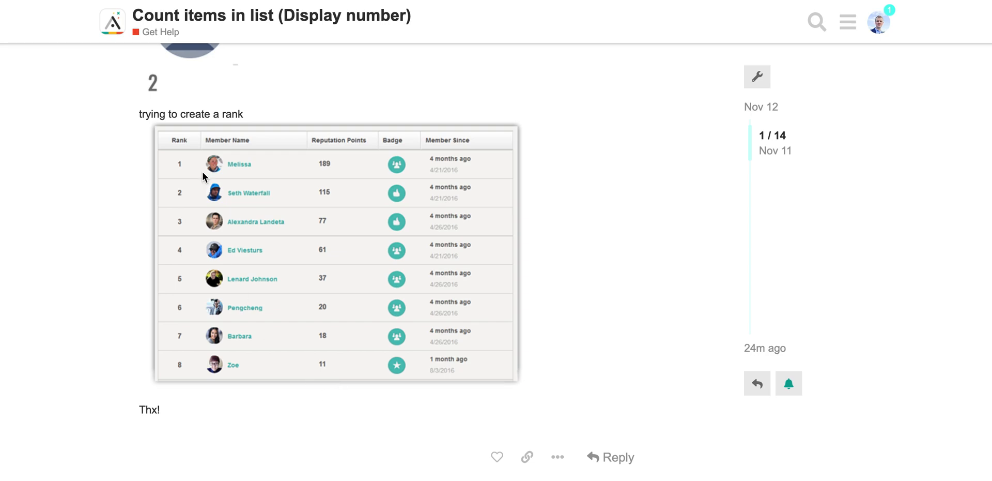
mouse_move(180, 170)
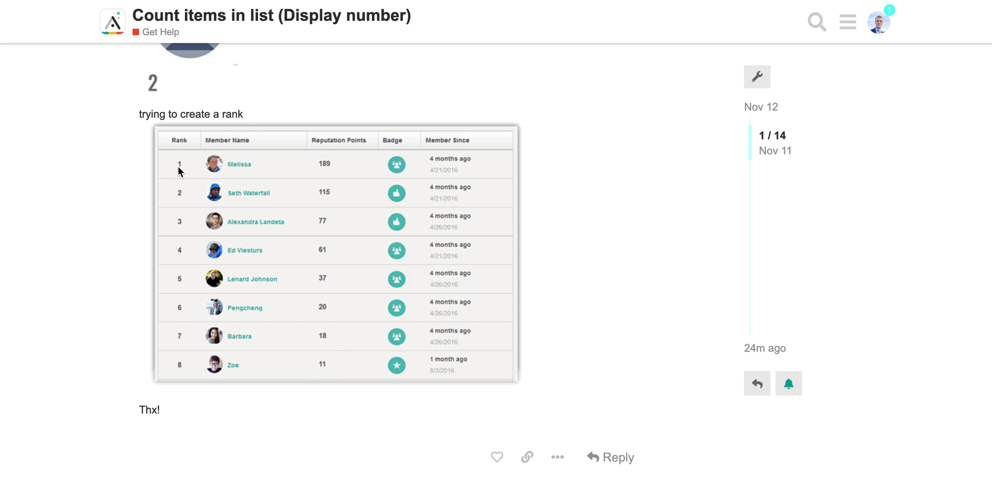
mouse_move(177, 434)
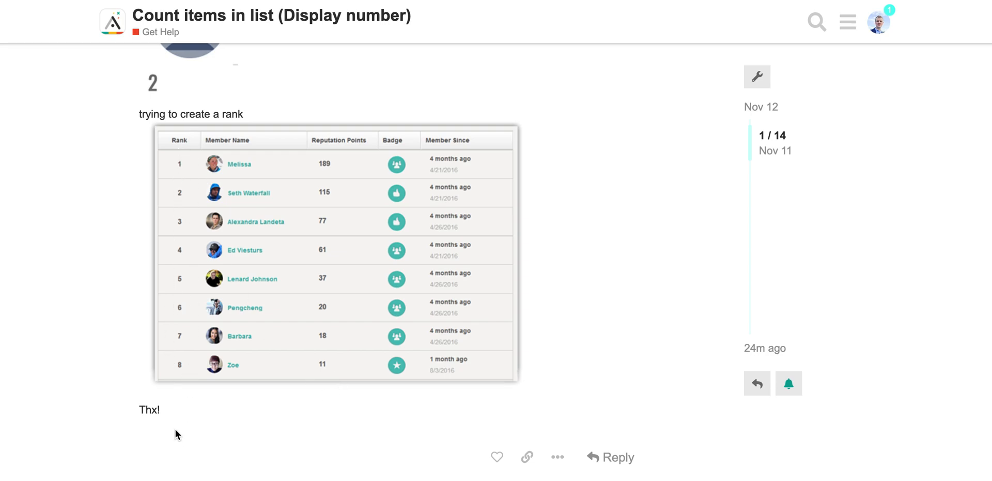
mouse_move(125, 372)
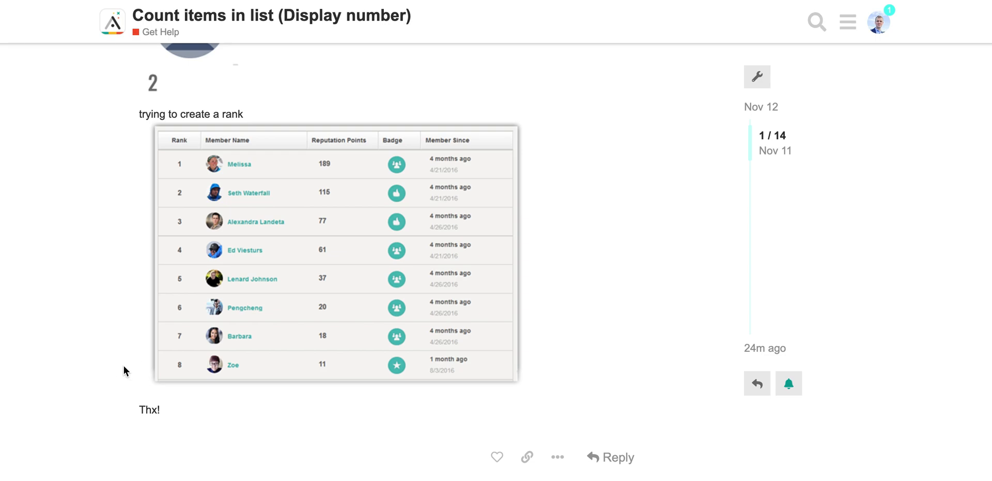
mouse_move(120, 105)
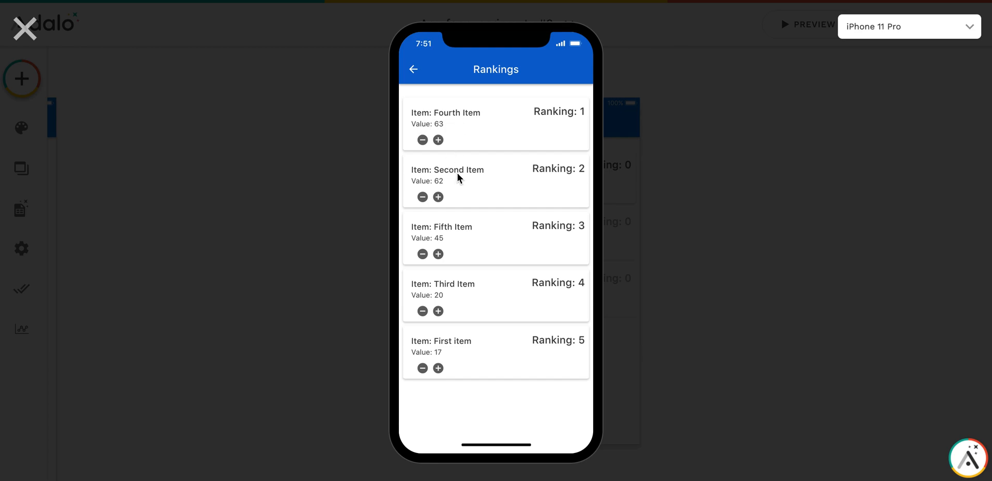
Increment Second Item's value twice to 64 so it overtakes Fourth Item for Ranking 1
left_click(437, 196)
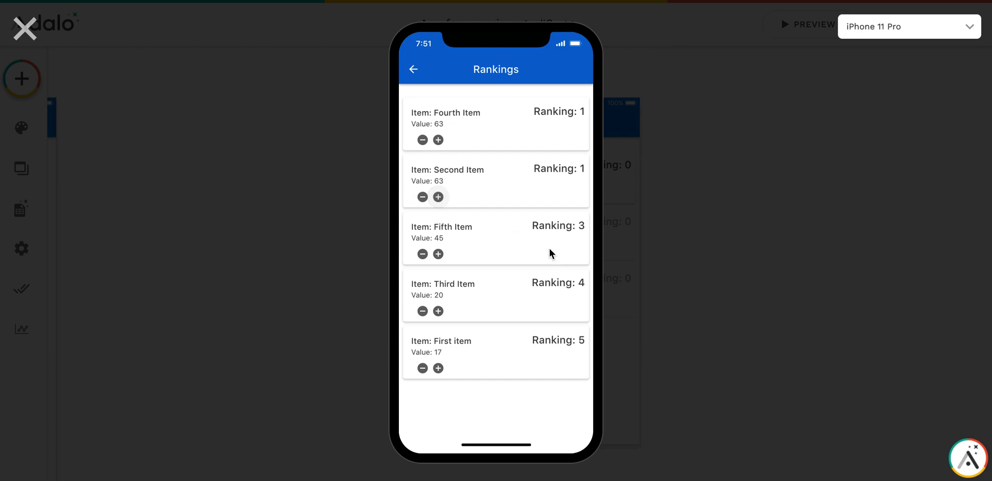
mouse_move(438, 196)
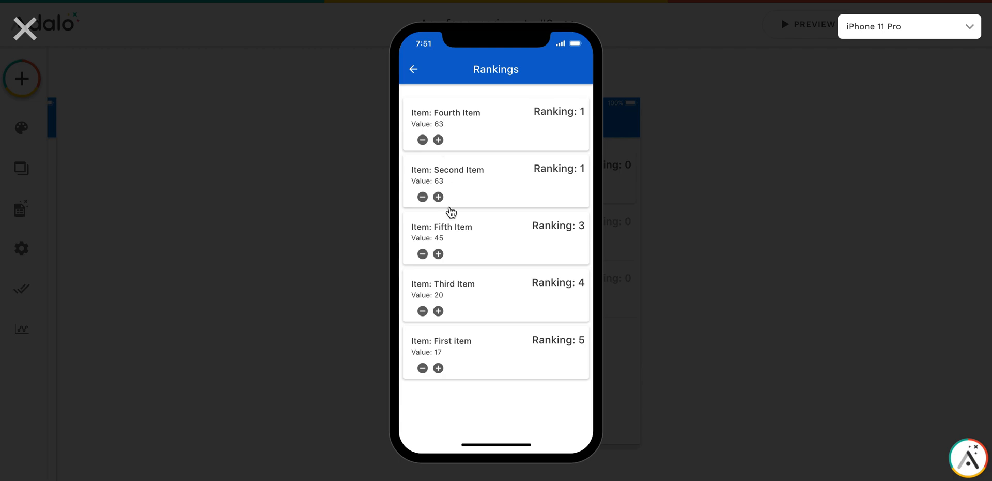
left_click(438, 197)
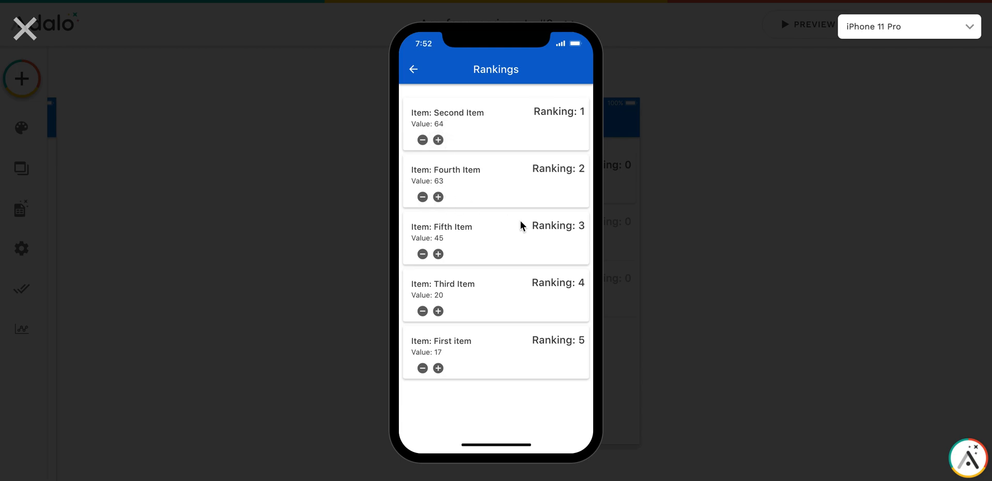
mouse_move(452, 120)
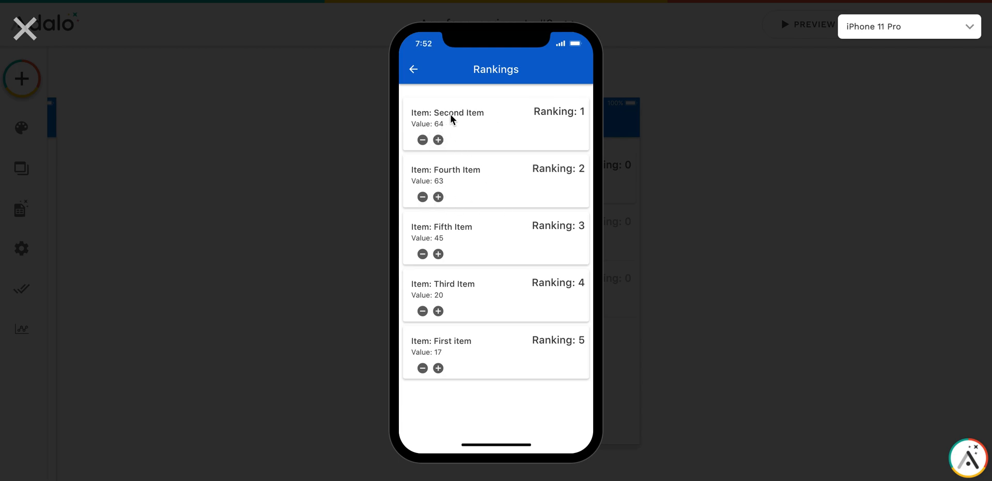
mouse_move(428, 160)
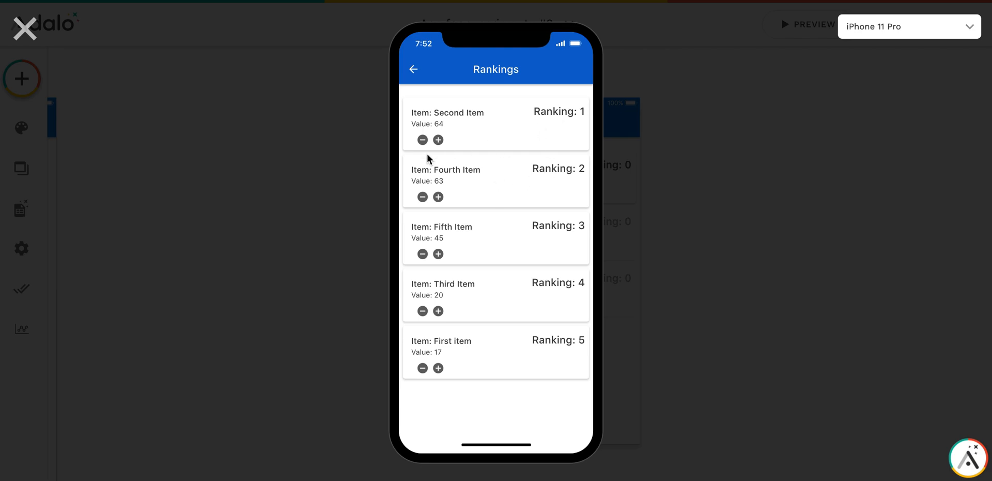
mouse_move(423, 175)
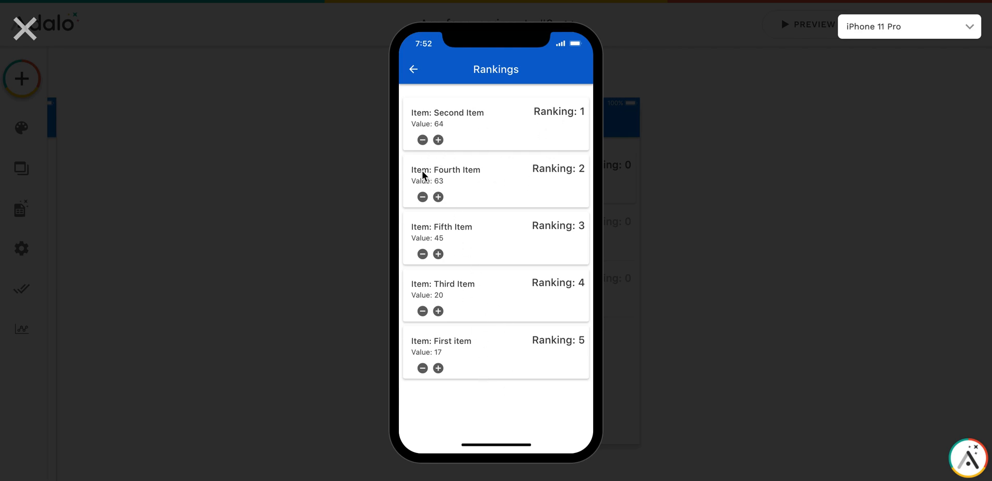
mouse_move(451, 151)
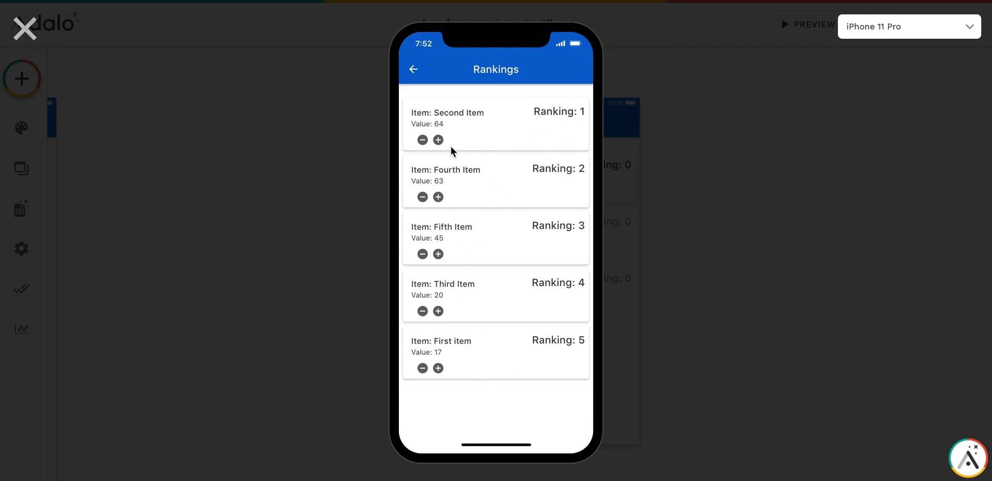
left_click(438, 140)
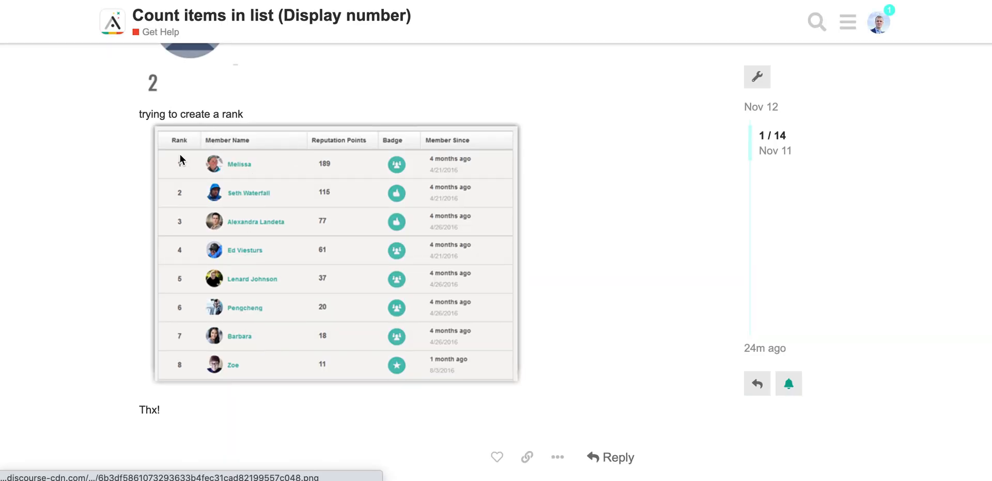
mouse_move(165, 131)
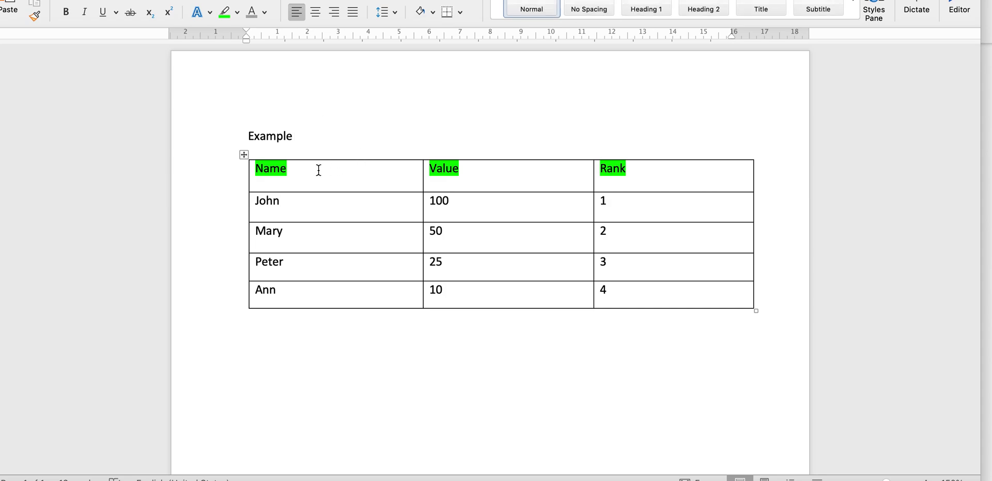
Change Ann's value from 10 to 1000 in the Example table
left_click(292, 136)
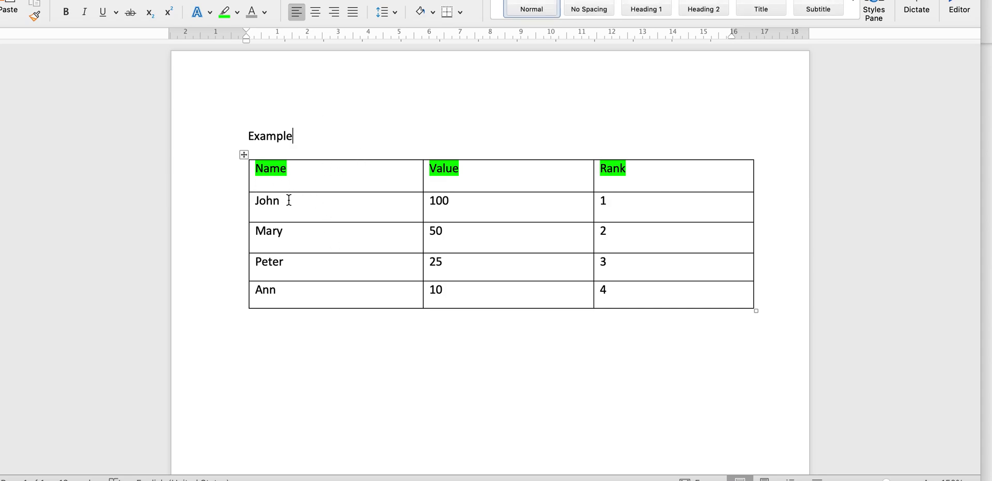
mouse_move(495, 245)
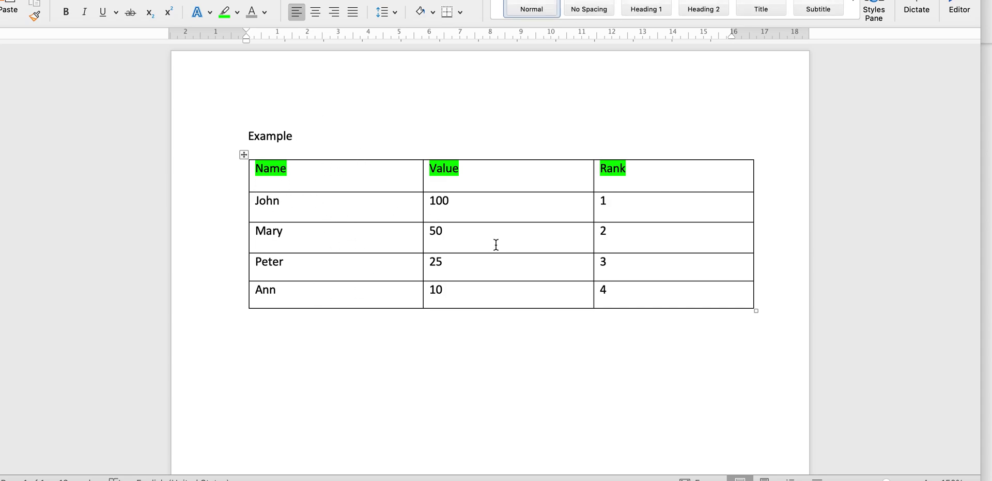
left_click(292, 136)
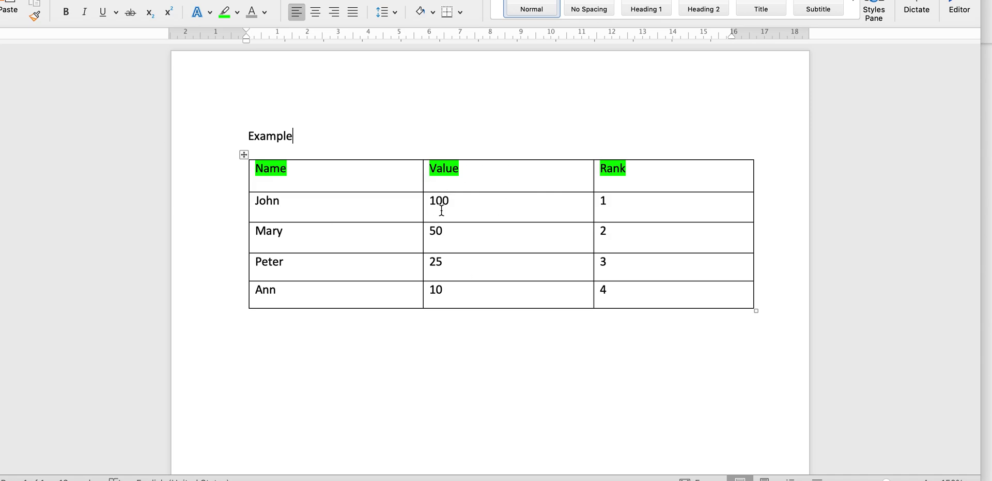
mouse_move(351, 249)
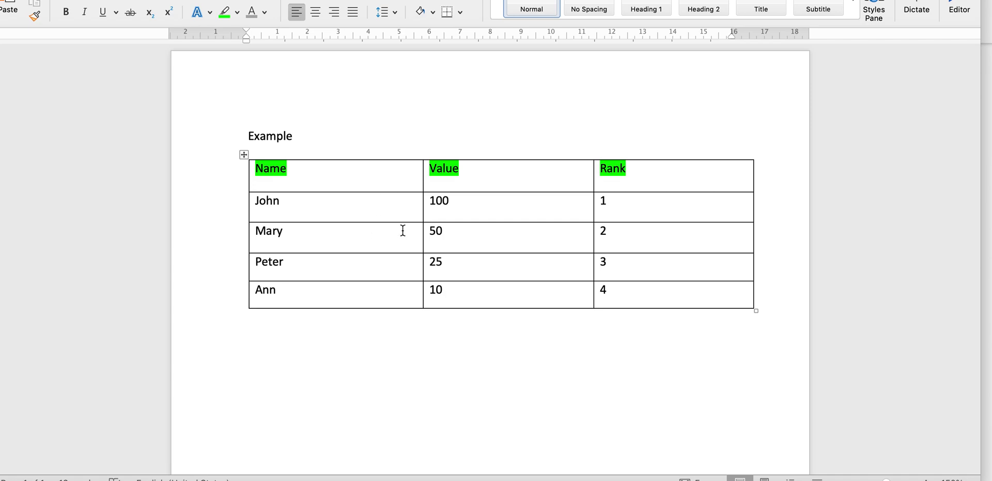
left_click(292, 137)
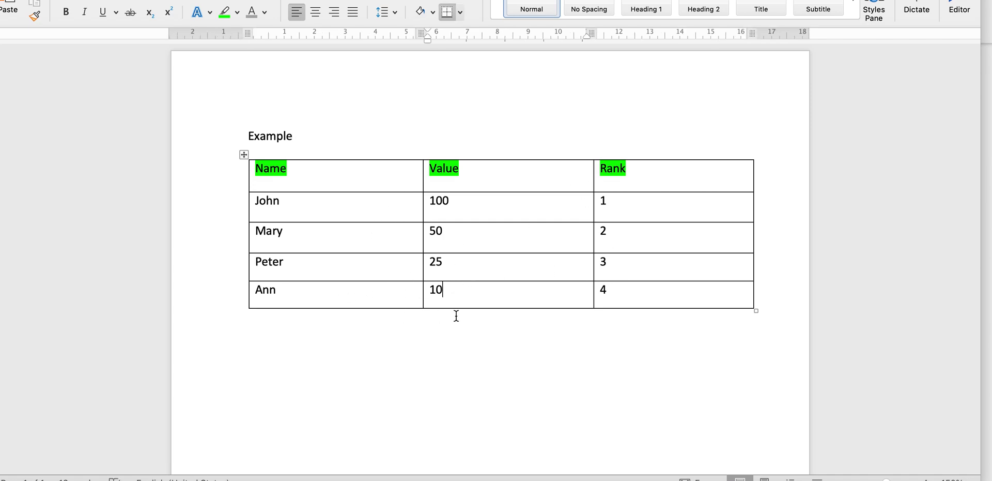
mouse_move(367, 278)
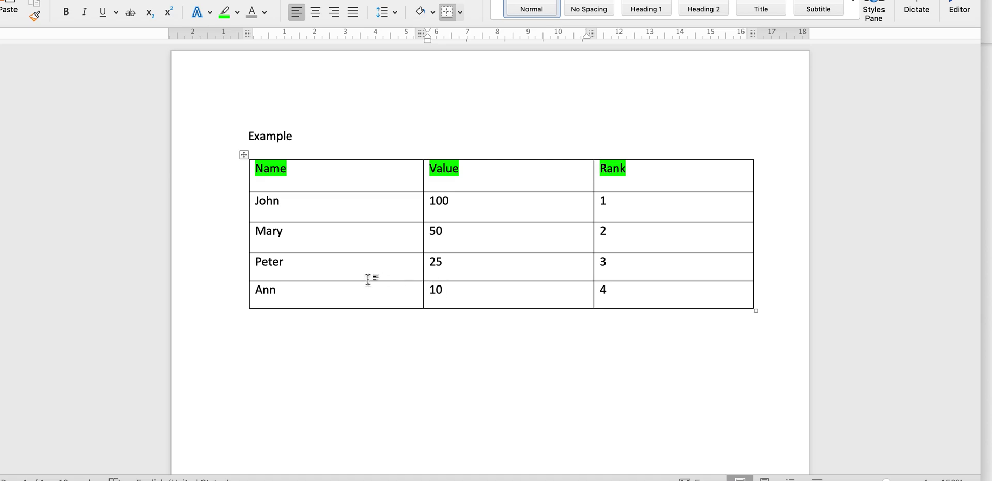
left_click(444, 289)
type("00")
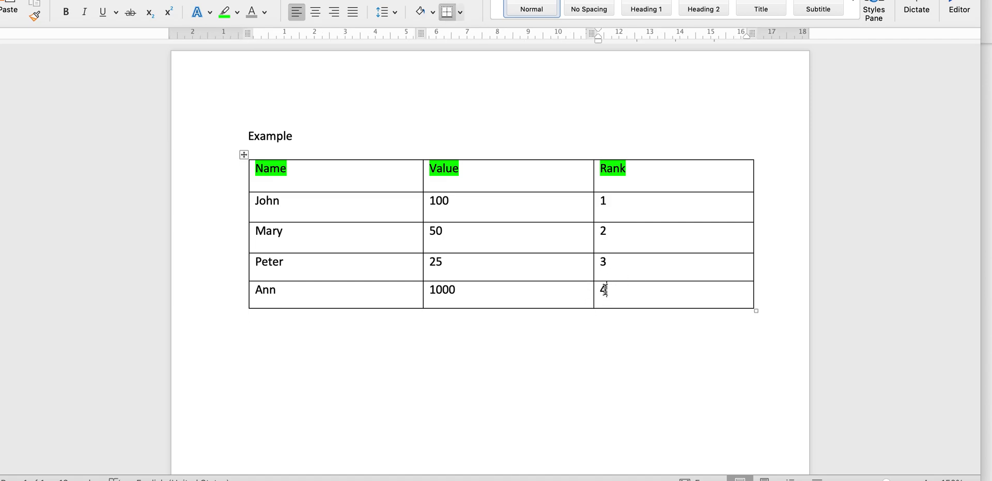
type("1")
type("4")
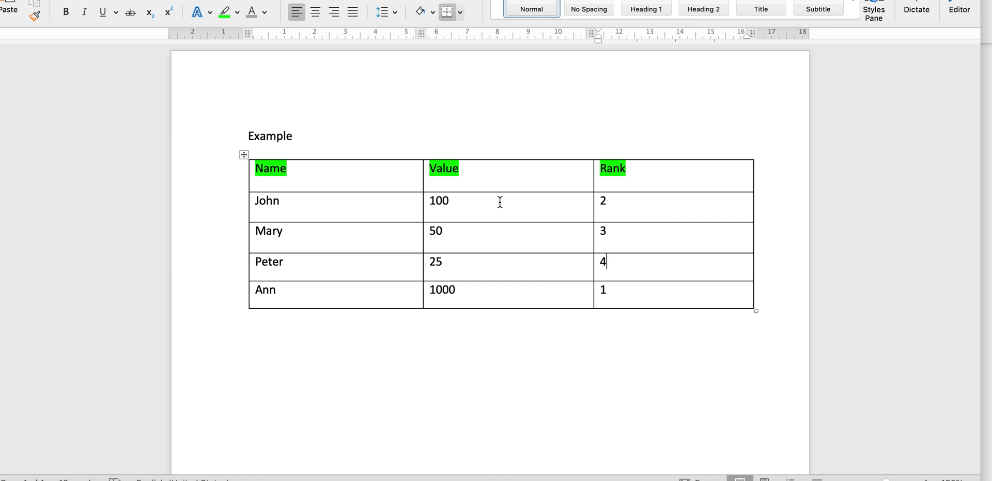
mouse_move(445, 308)
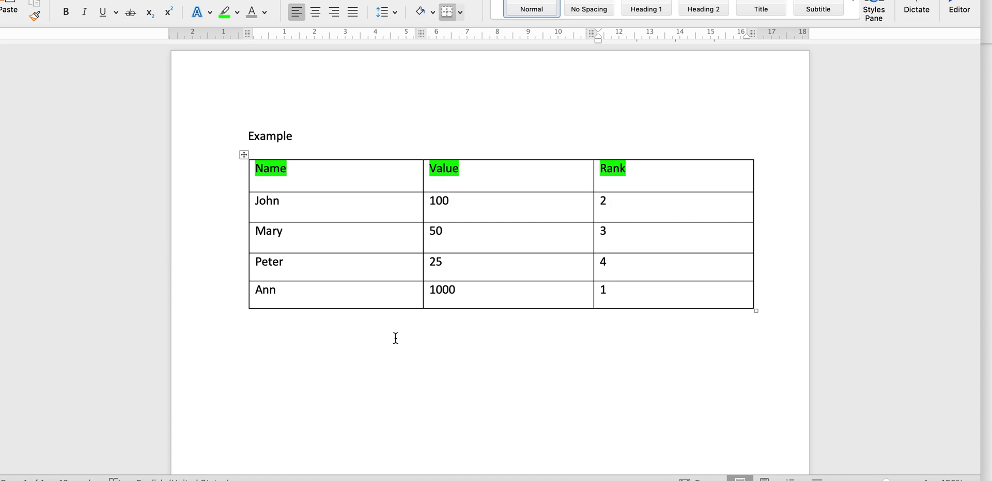
Renumber the ranks so Ann is 1, John 2, Mary 3 and Peter 4
left_click(606, 262)
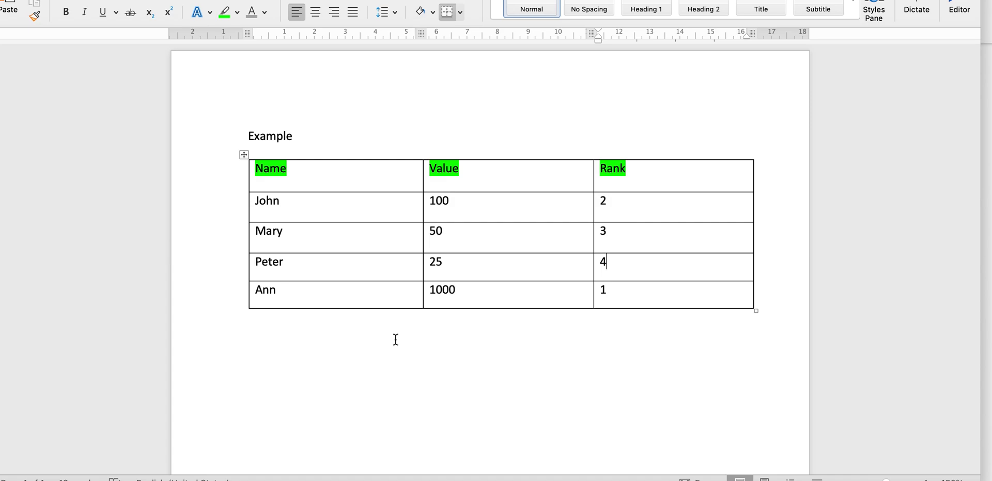
mouse_move(345, 221)
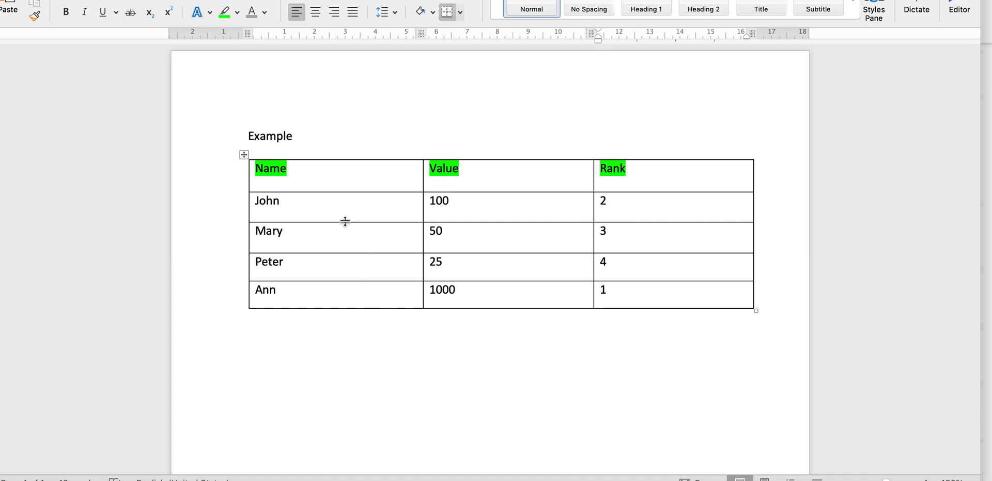
mouse_move(378, 281)
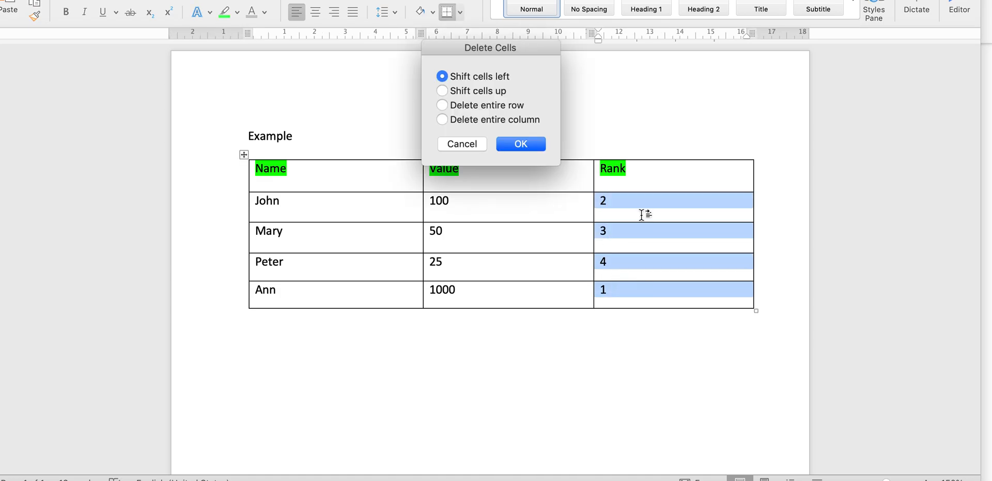
Clear the Rank column including its header and set Ann's value back to 10
left_click(462, 143)
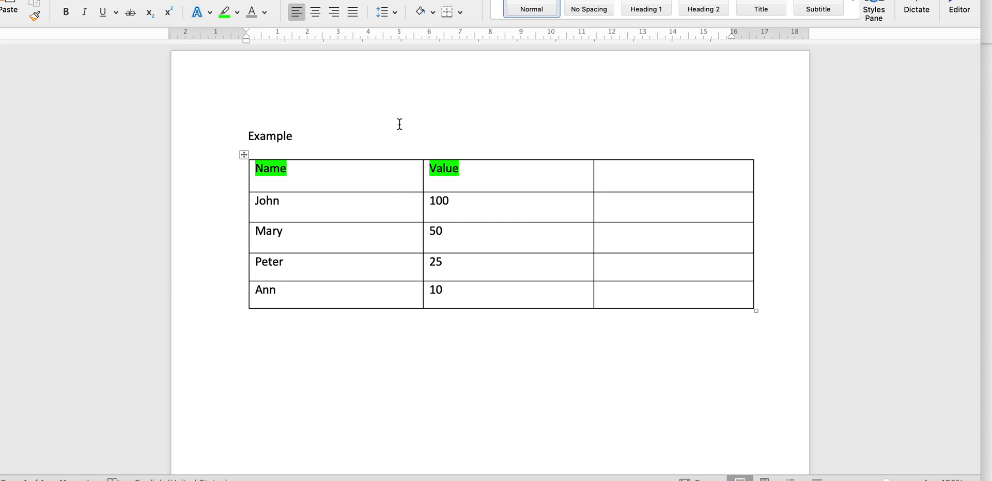
mouse_move(266, 318)
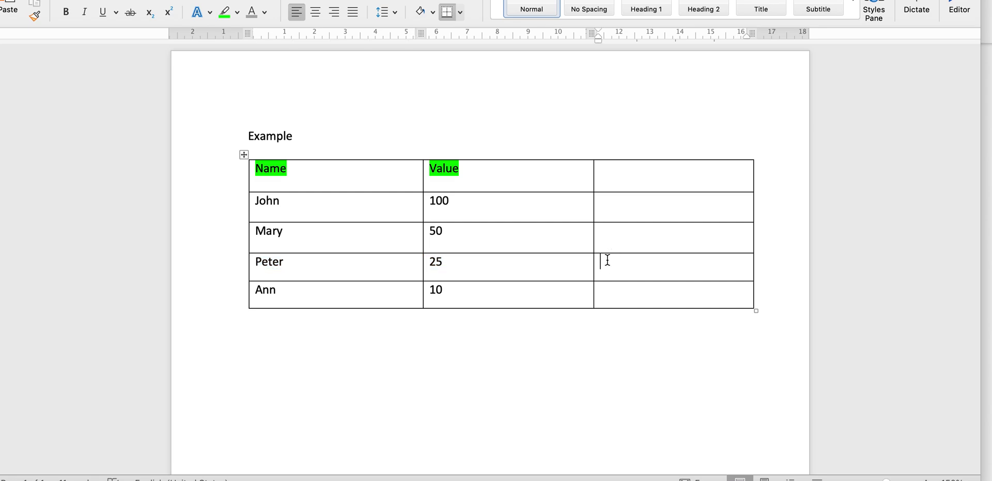
Enter 3 in Peter's rank cell, then remove it again
type("3")
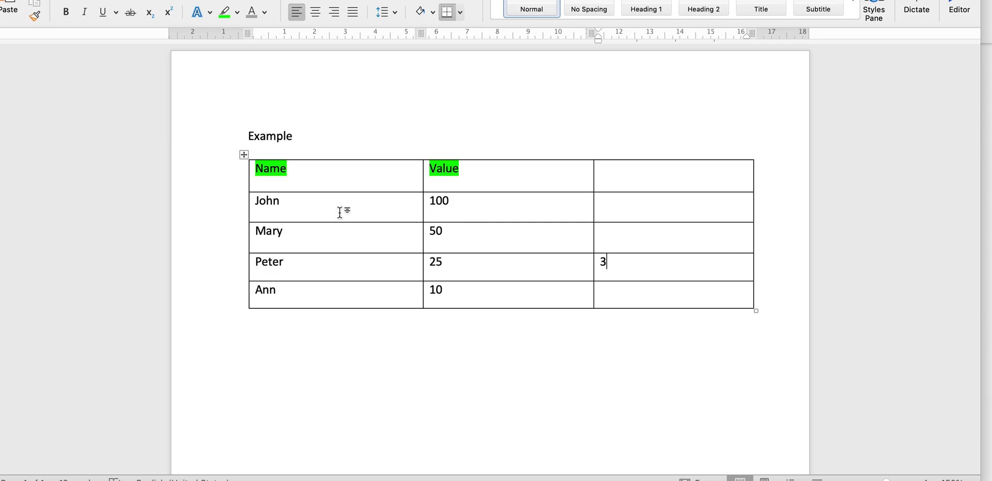
mouse_move(366, 242)
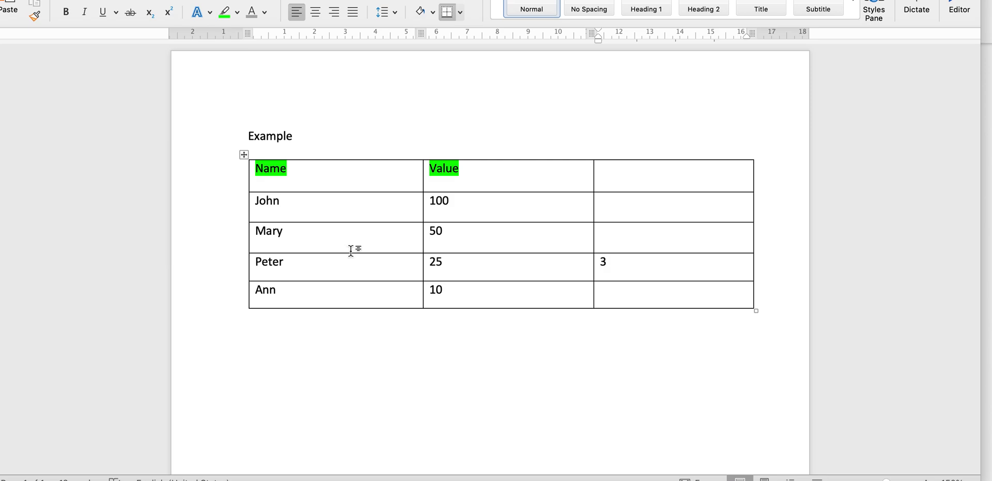
left_click(609, 262)
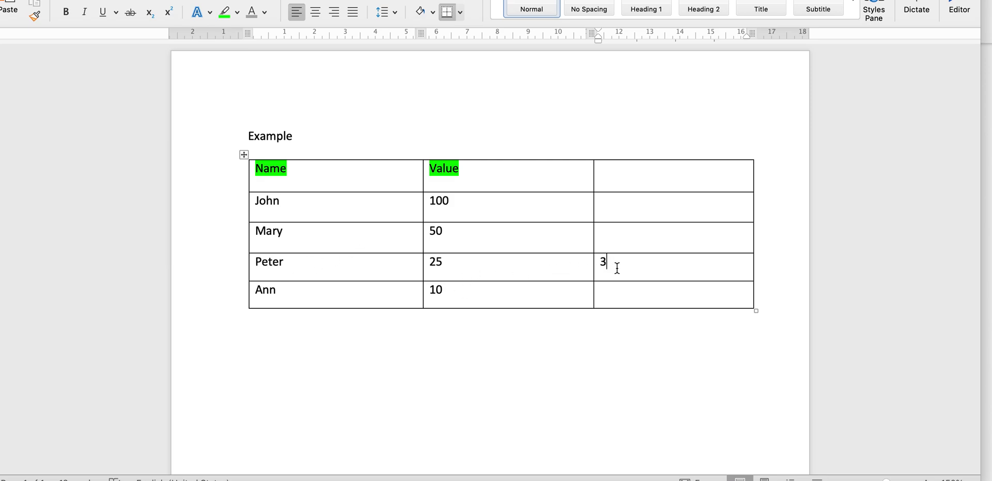
key("Backspace")
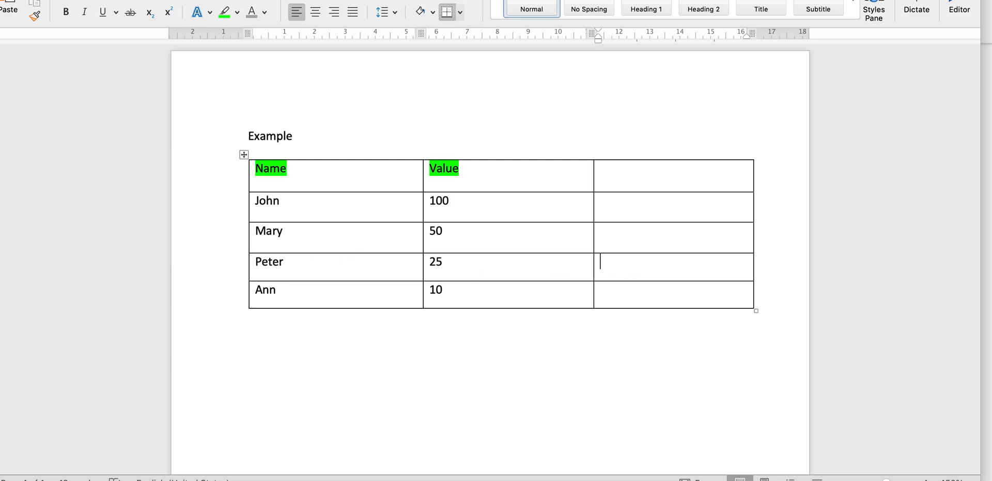
mouse_move(271, 223)
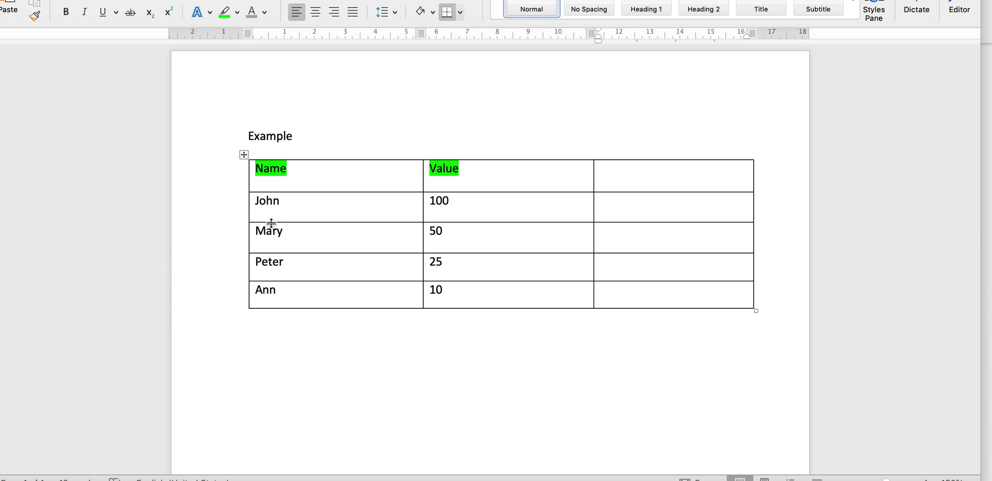
Enter rank 2 for Mary in the empty third column
left_click(600, 230)
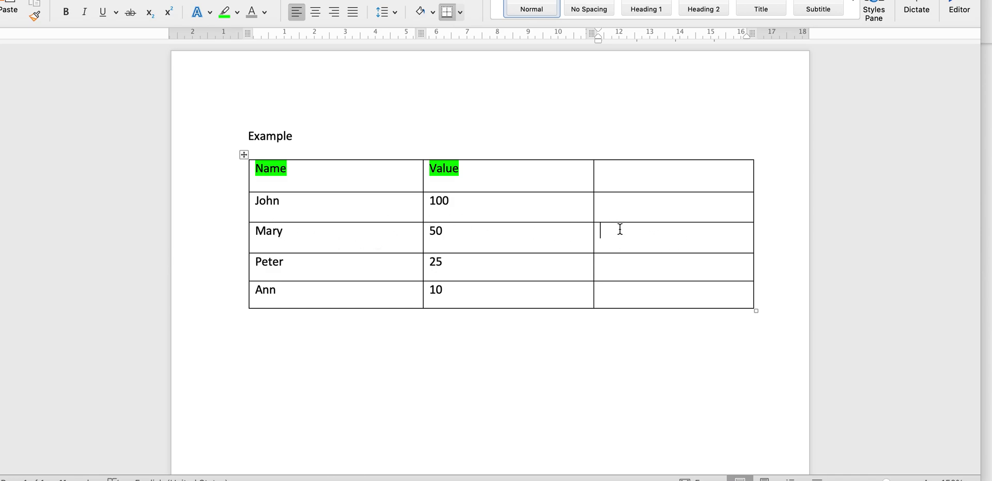
type("2")
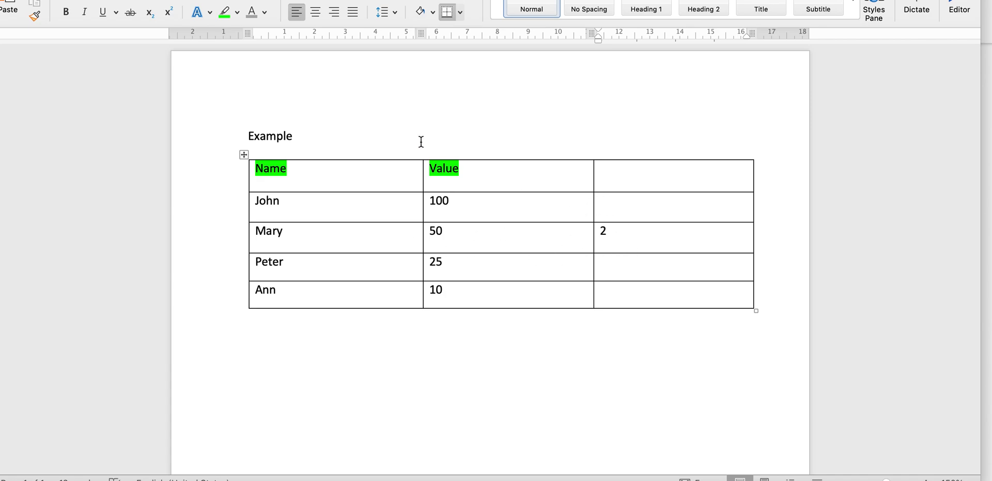
left_click(605, 231)
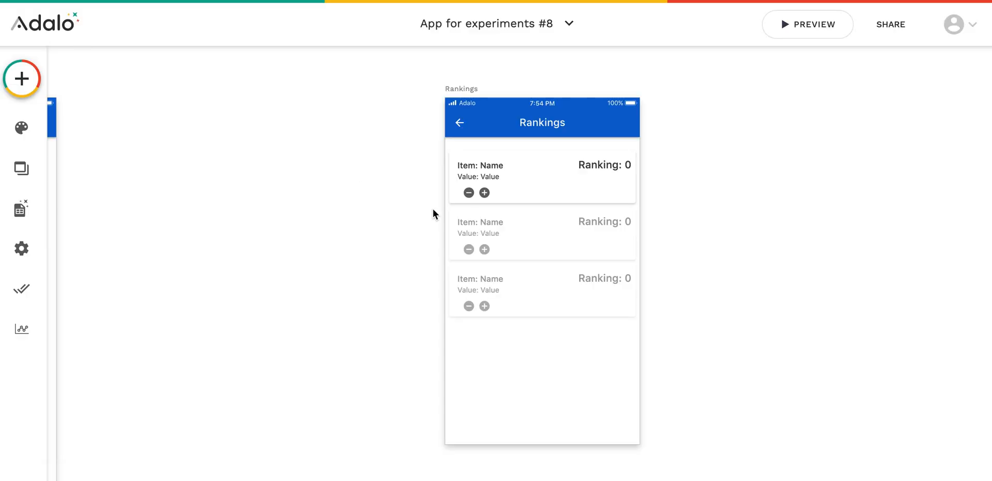
Show the database collections with Some Items' properties Name, ID and Value listed
left_click(20, 208)
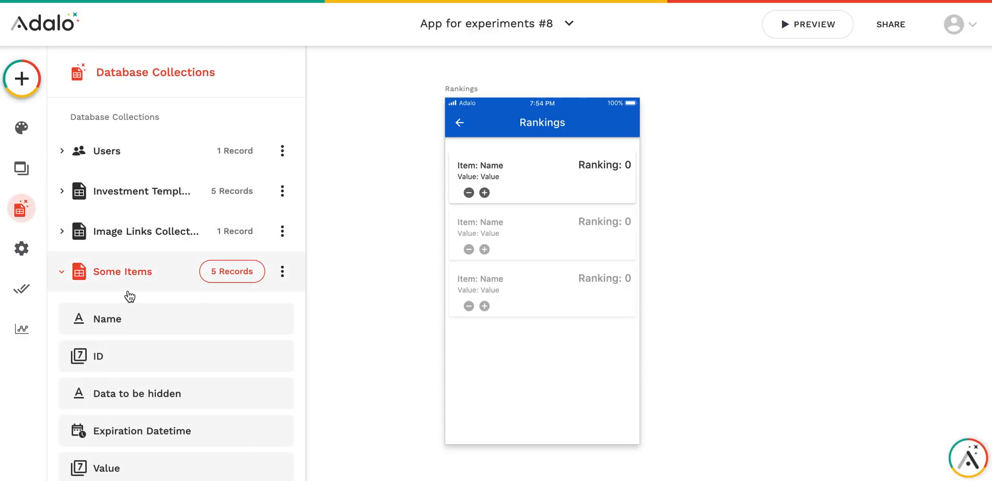
scroll("down", 3)
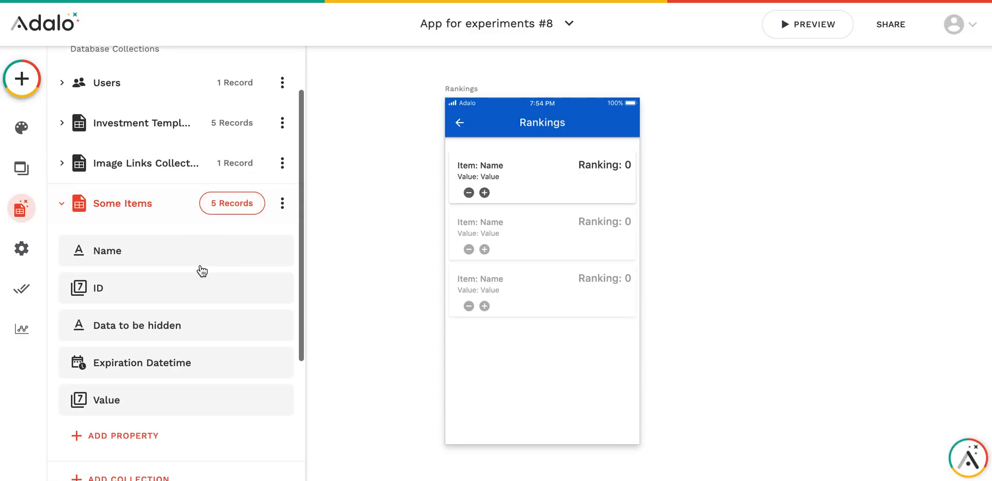
mouse_move(109, 315)
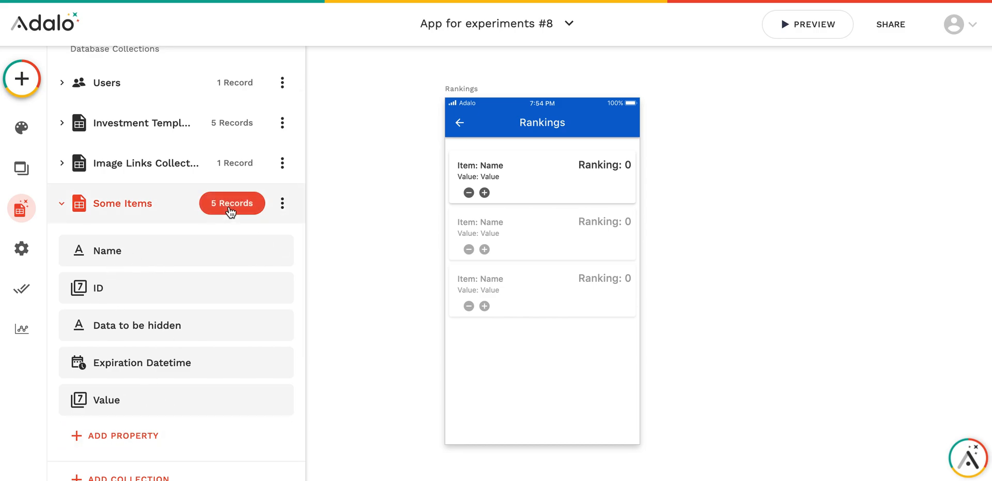
left_click(231, 202)
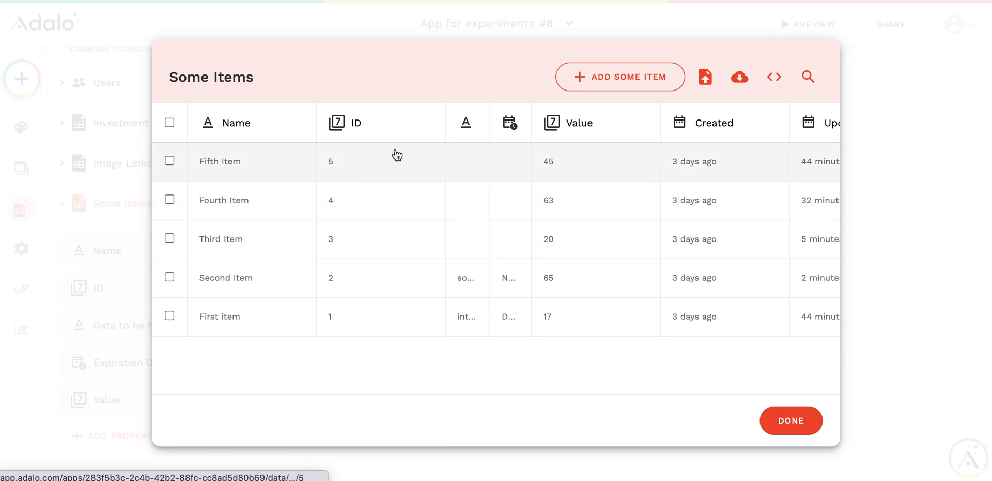
mouse_move(447, 122)
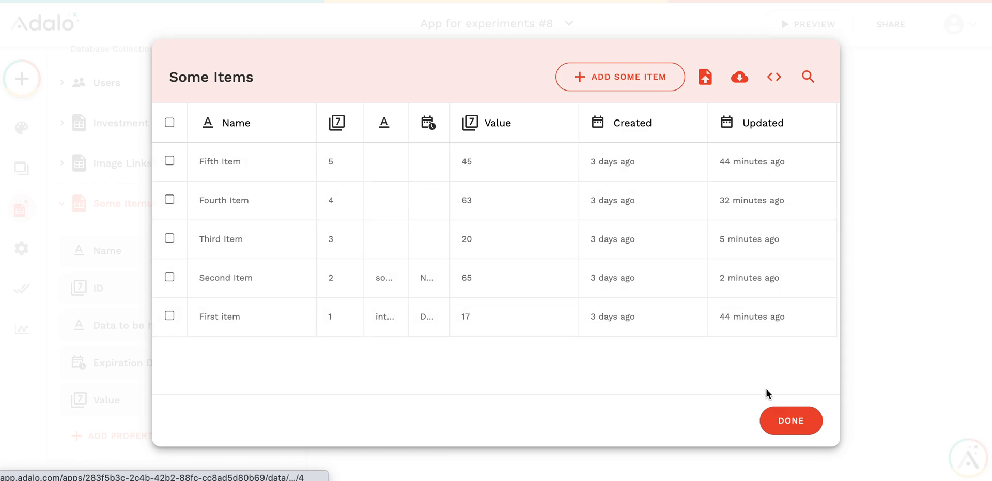
left_click(790, 419)
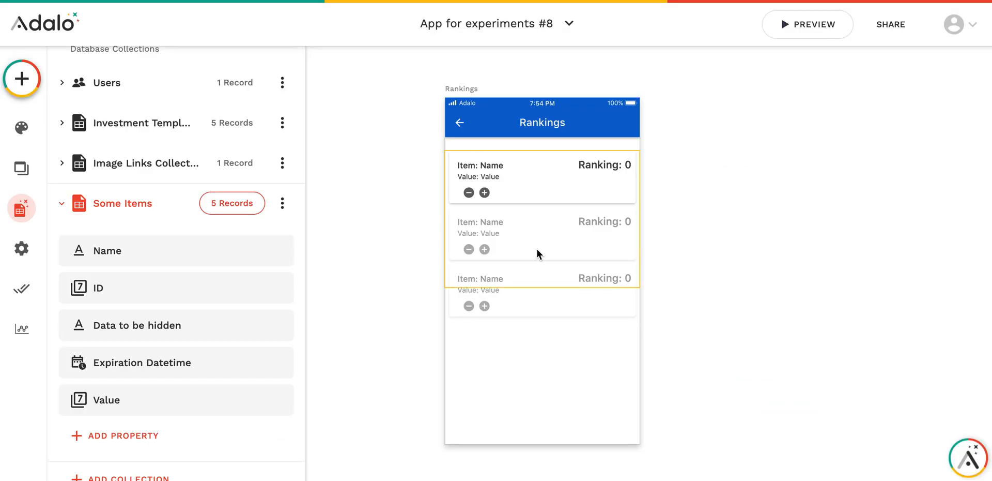
Review the Rankings list's settings: Some Items sorted by Value, high to low
left_click(542, 177)
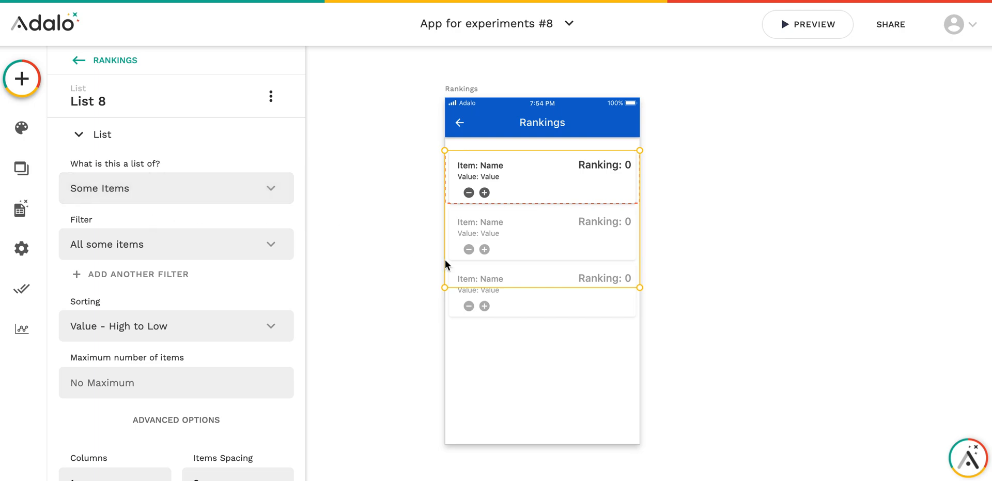
scroll("down", 3)
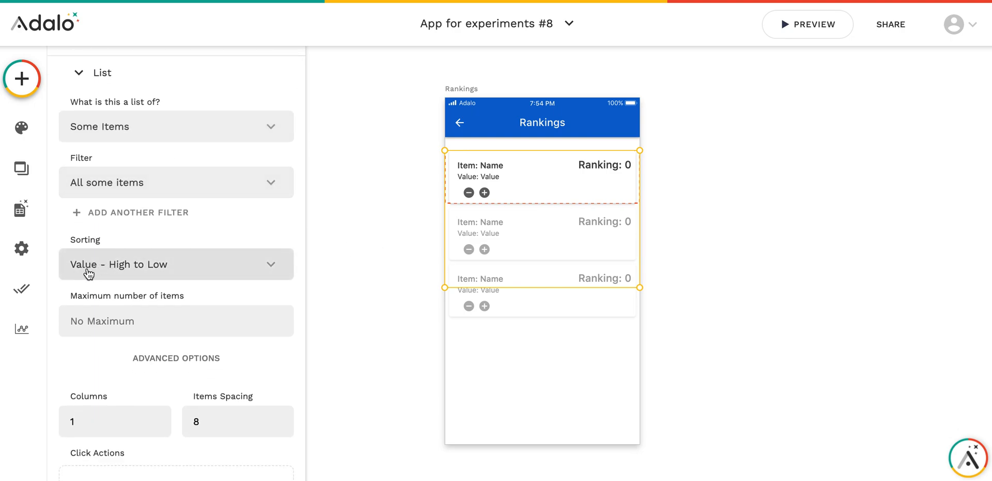
mouse_move(515, 225)
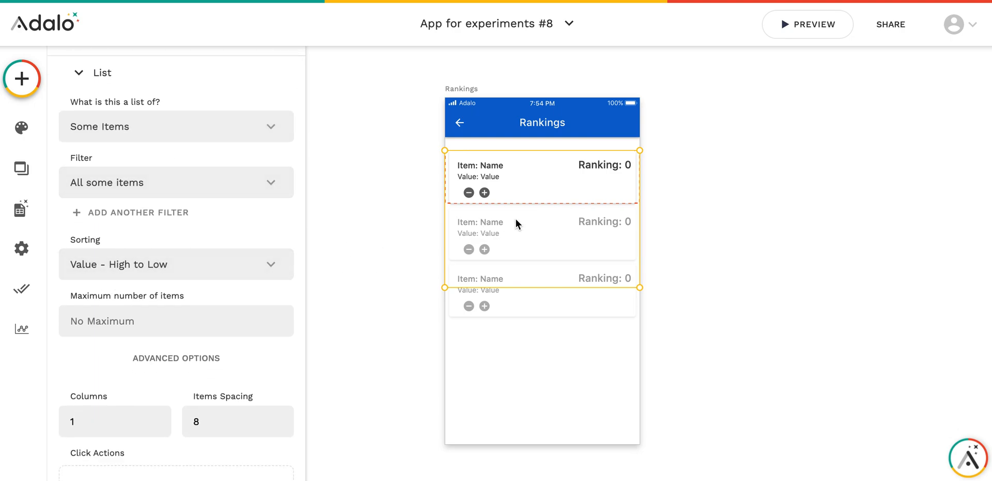
mouse_move(497, 171)
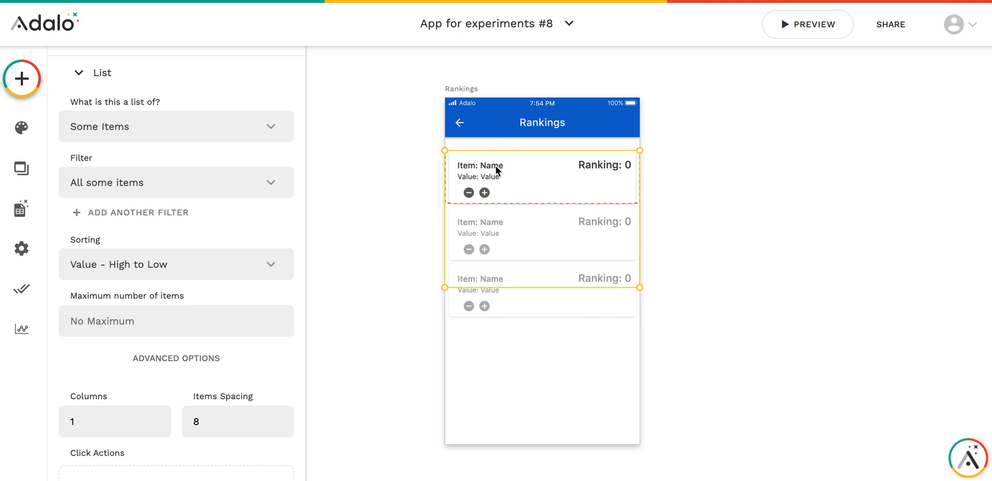
mouse_move(700, 179)
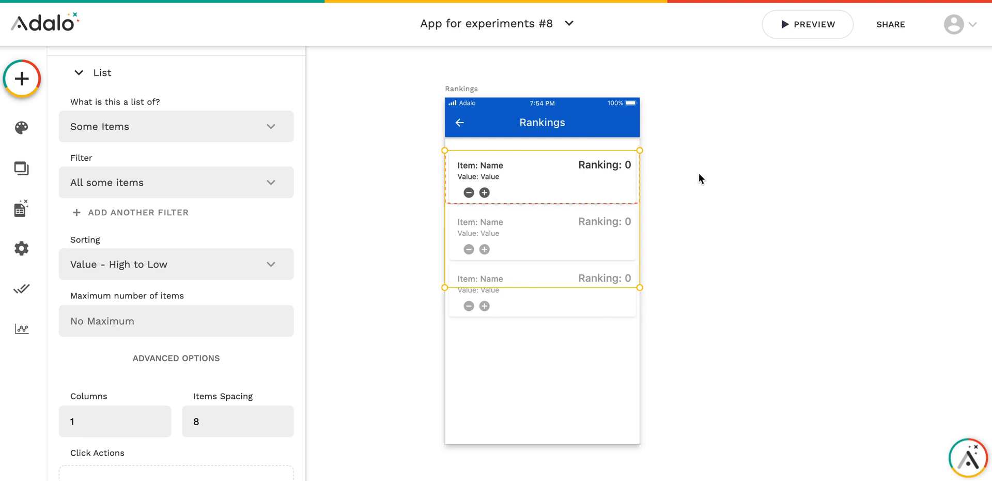
left_click(484, 192)
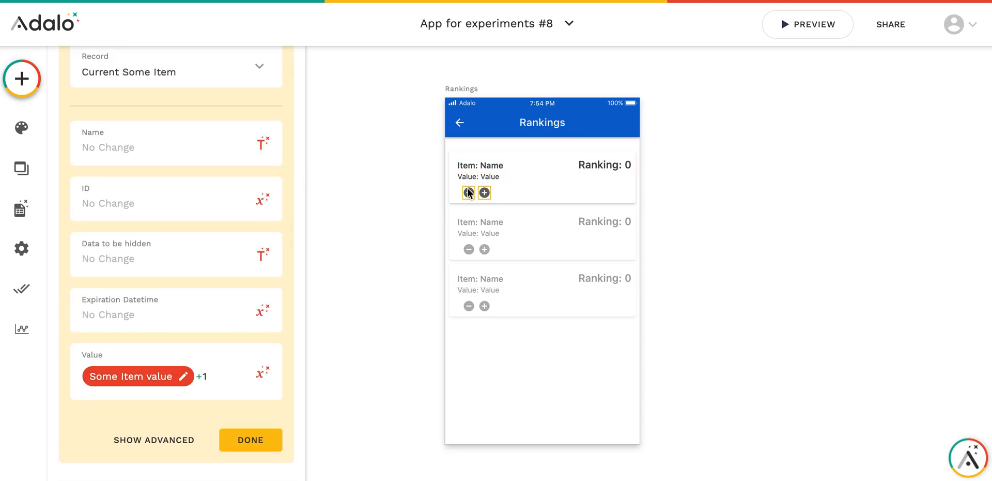
Show the minus button's update action setting Value to the item's value minus 1
left_click(468, 193)
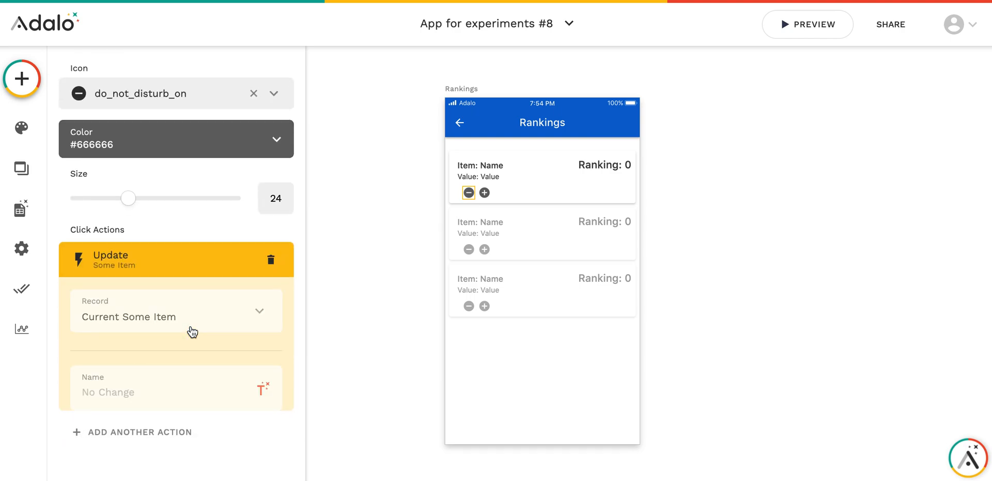
scroll("down", 3)
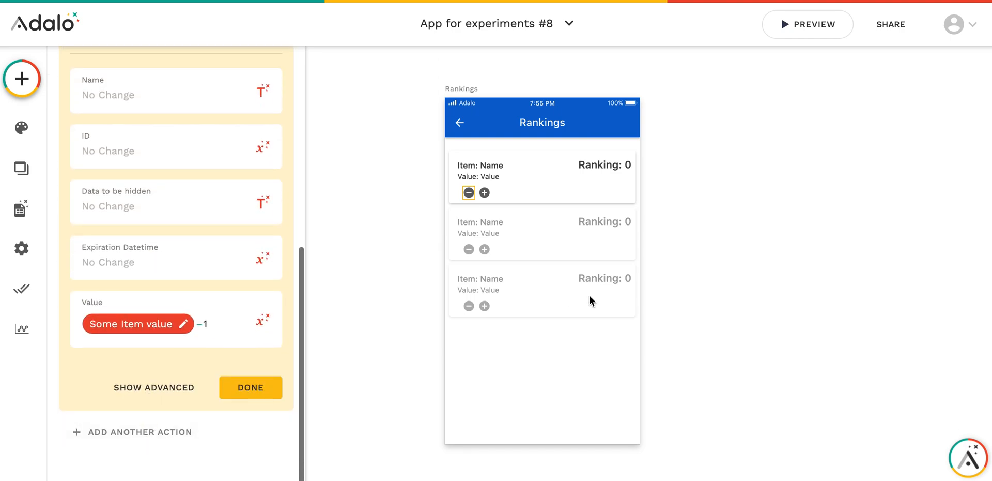
left_click(603, 165)
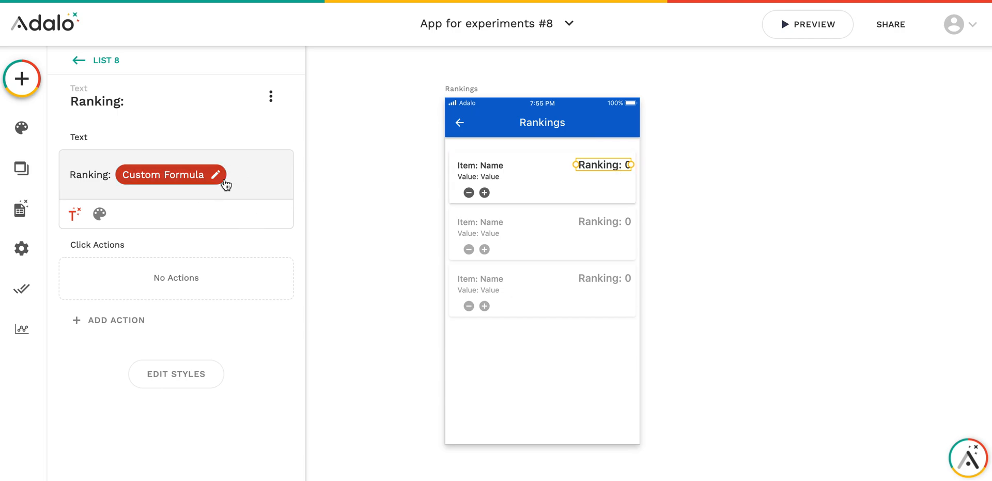
Reveal the Ranking formula as Some Item count +1, filtered to items with greater Value
left_click(168, 174)
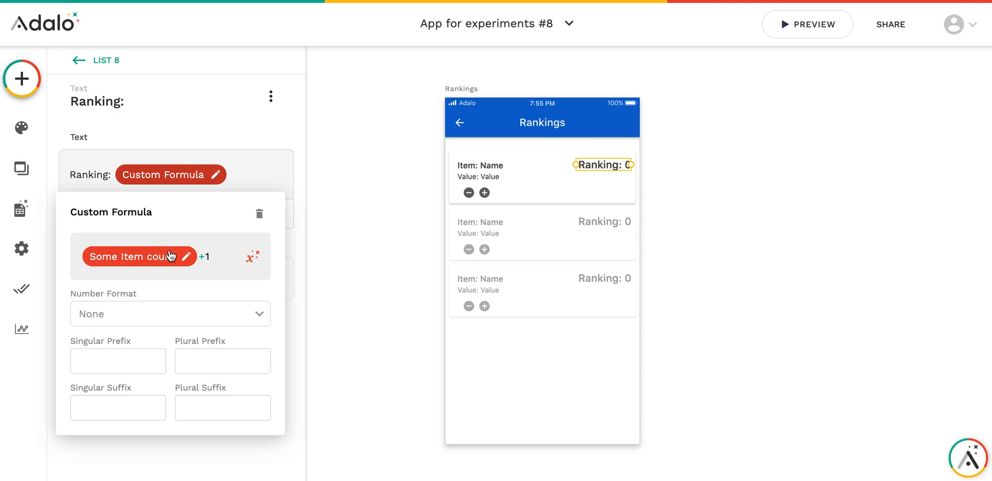
left_click(134, 257)
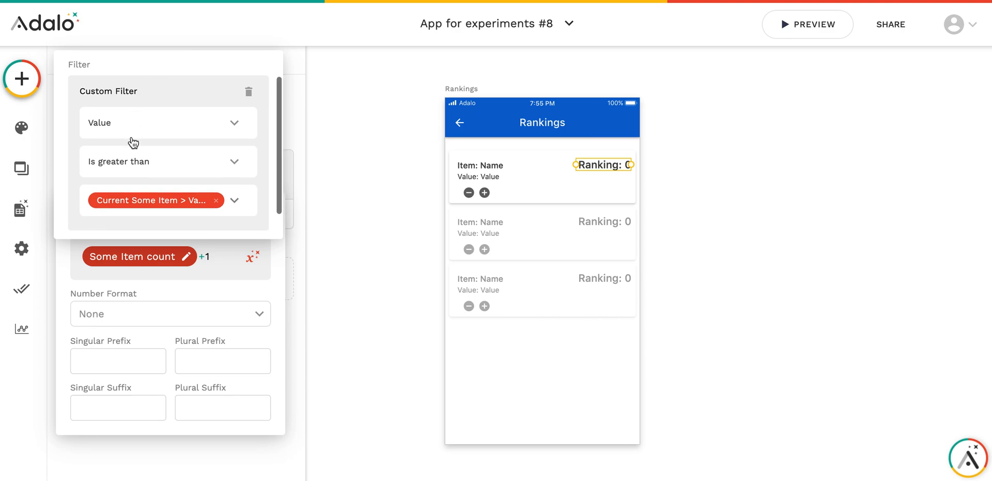
mouse_move(144, 162)
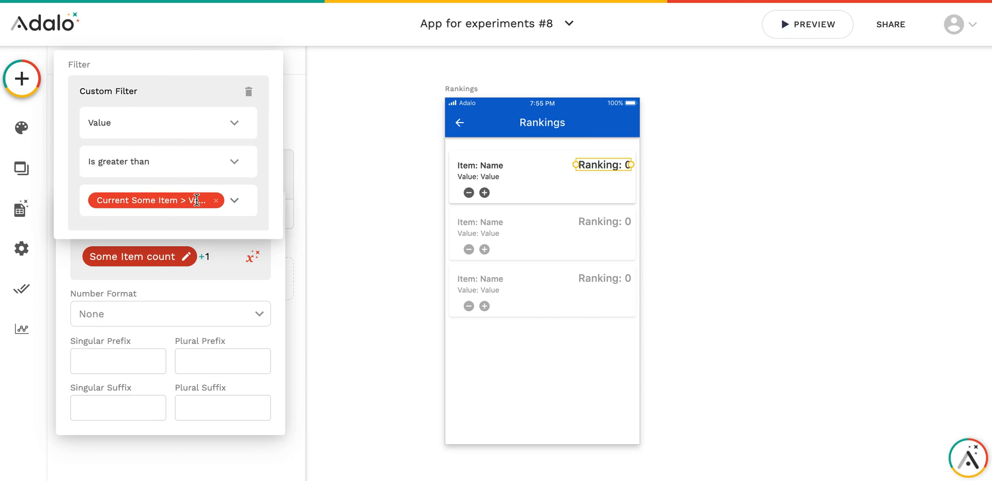
mouse_move(155, 200)
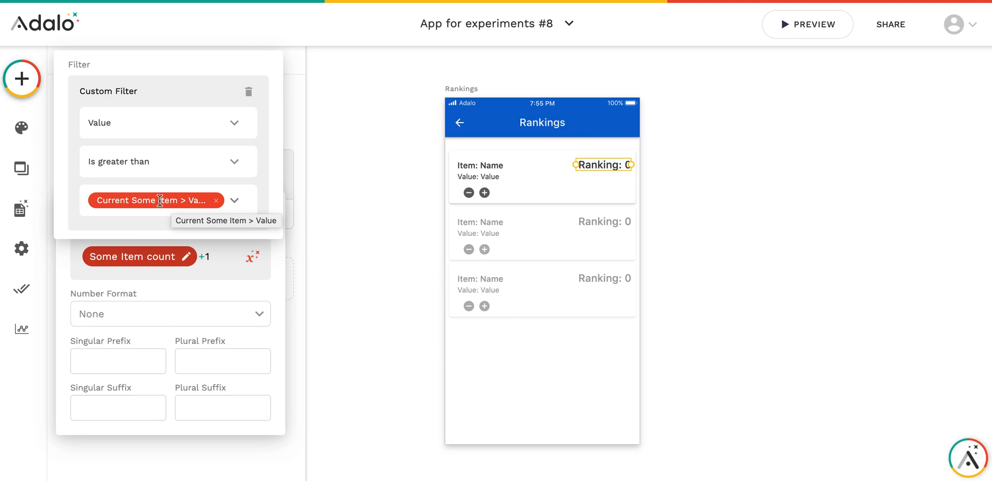
mouse_move(133, 183)
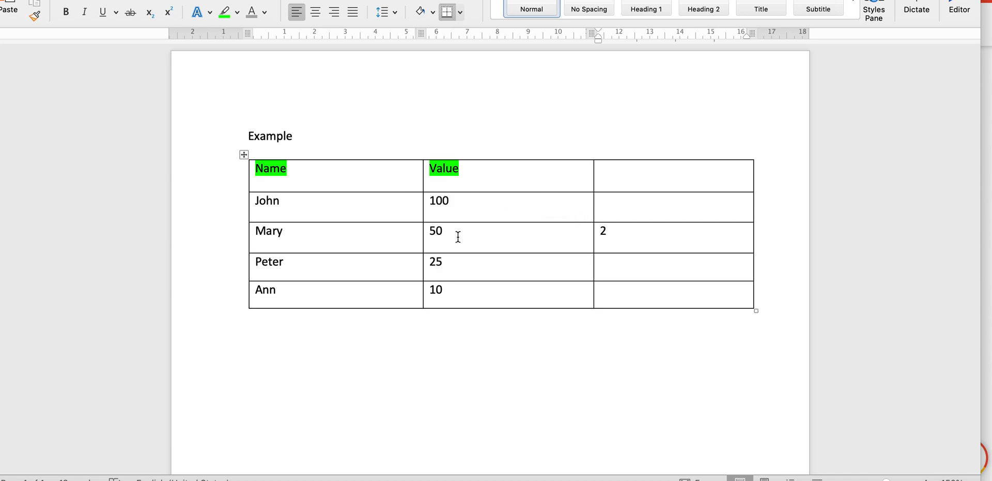
Return to the Word example table where Mary, with Value 50, is ranked 2
left_click(603, 230)
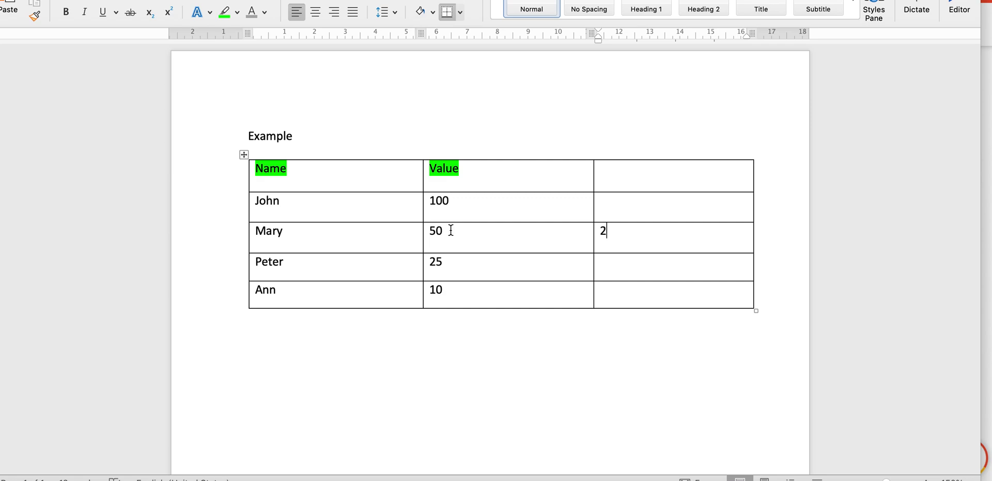
mouse_move(409, 204)
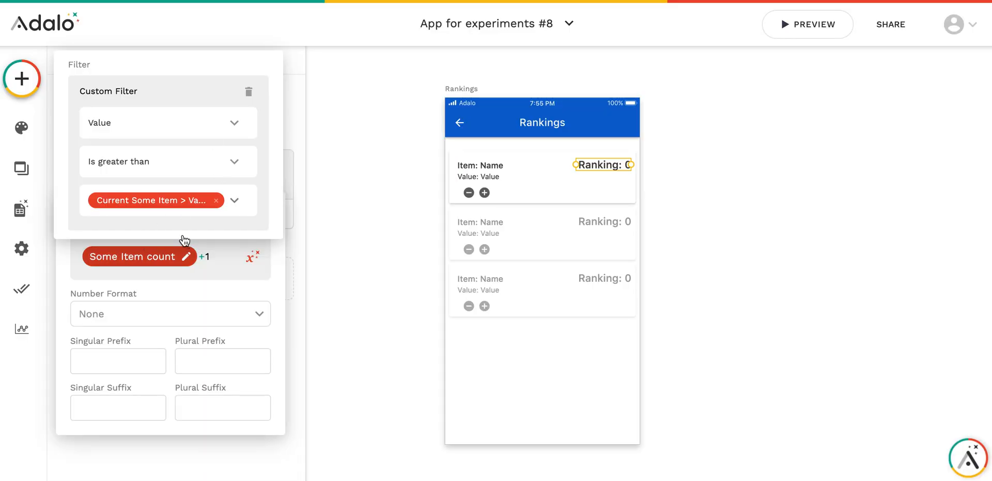
mouse_move(219, 259)
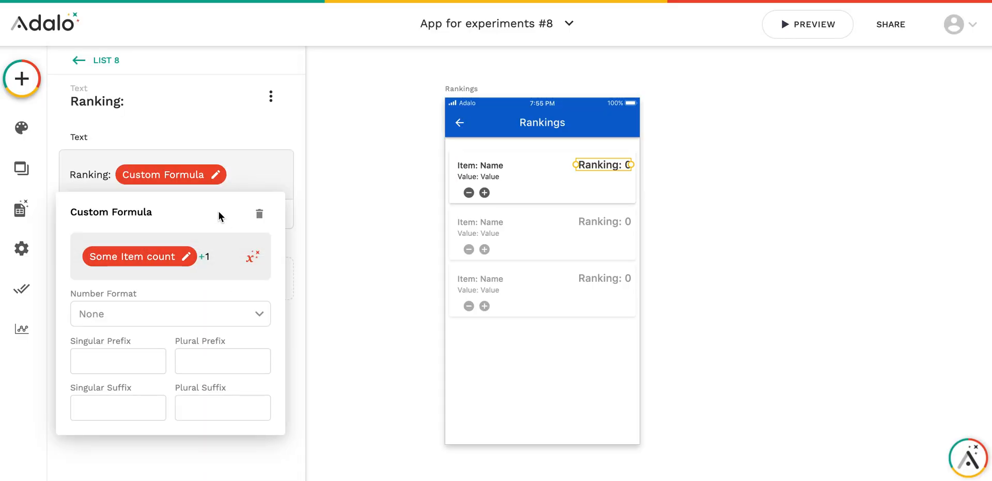
Dismiss the Ranking formula and filter popovers, leaving the Custom Formula in place
left_click(239, 178)
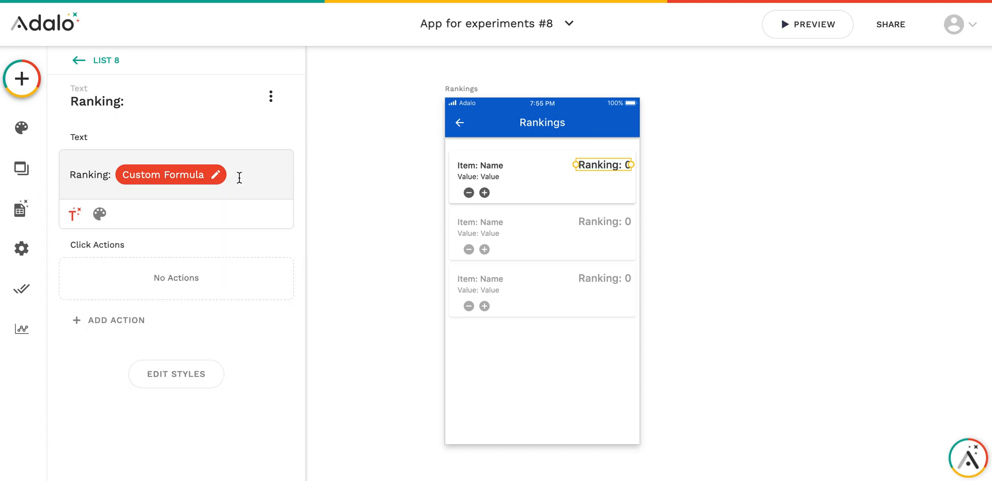
mouse_move(178, 200)
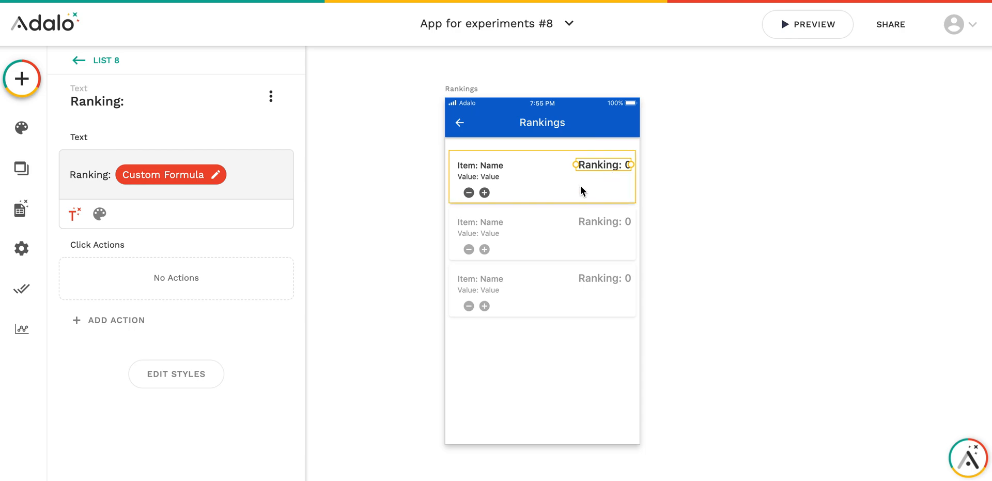
mouse_move(610, 173)
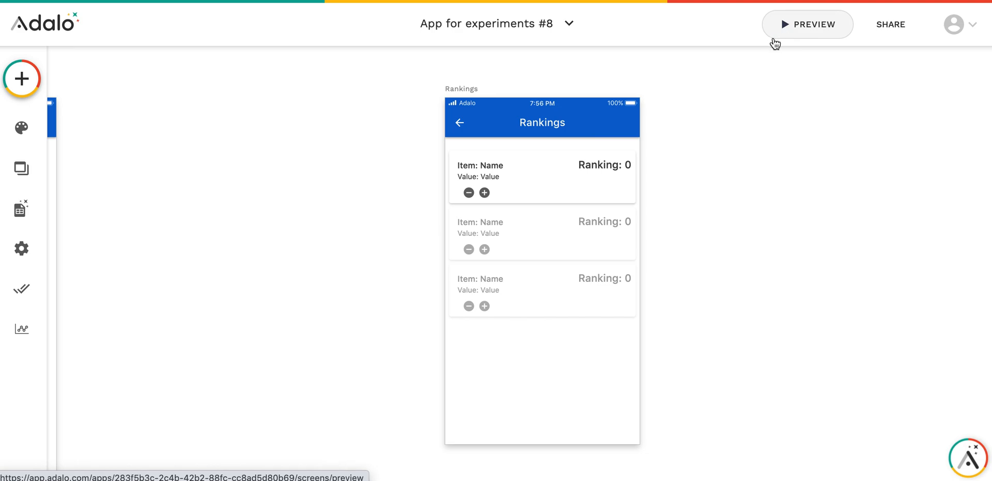
Preview the app and navigate from Home to the Rankings screen listing five items ranked 1-5
left_click(808, 23)
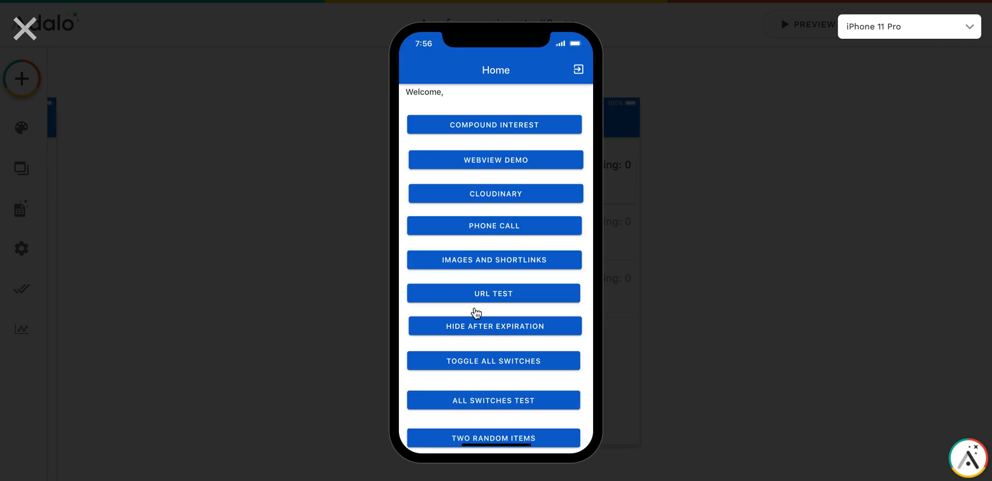
scroll("down", 3)
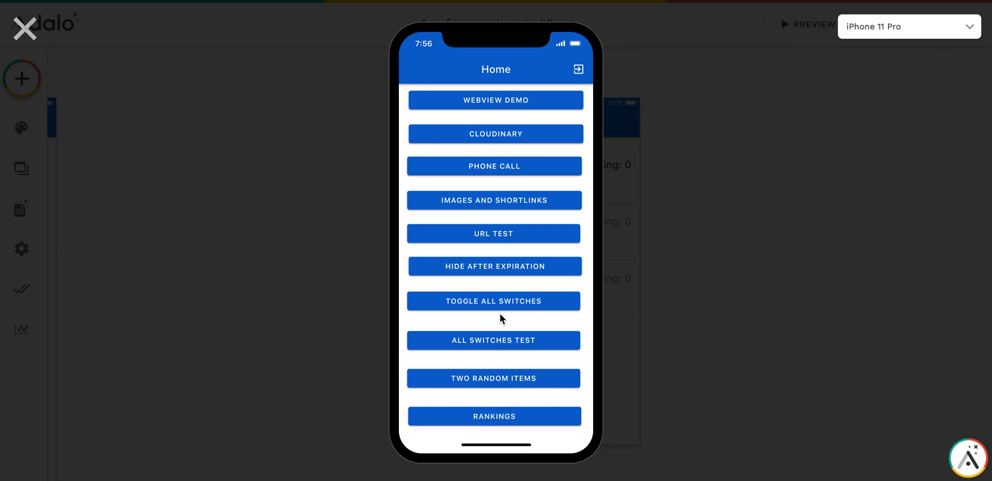
left_click(494, 415)
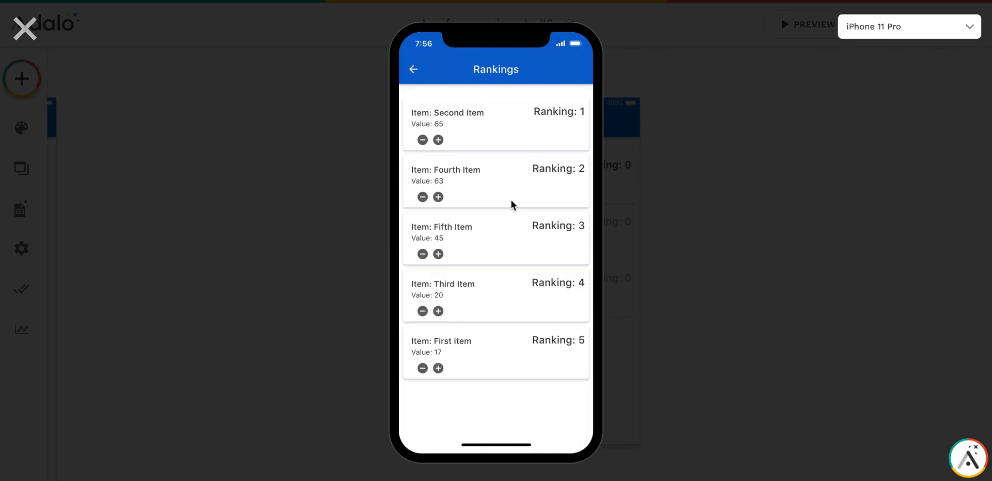
Increment Fourth Item's Value up to 67 so it takes Ranking 1 above Second Item
left_click(439, 197)
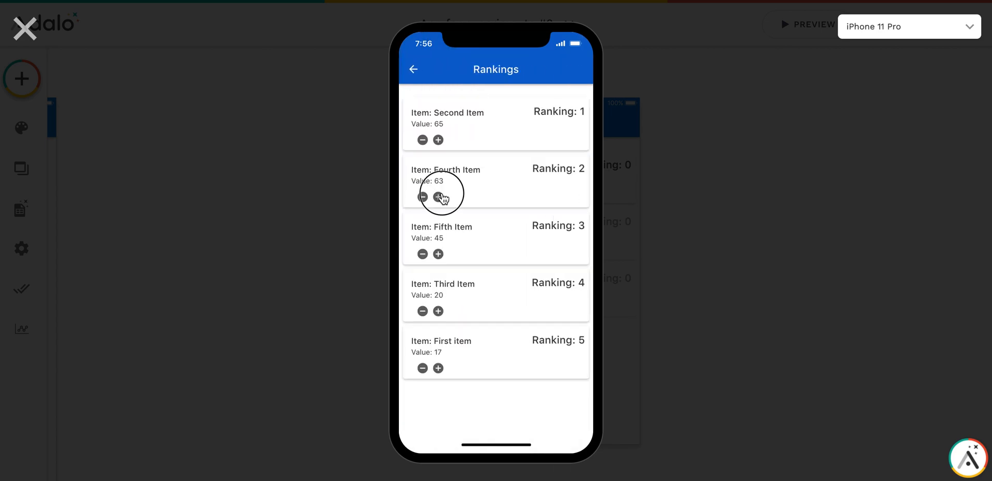
left_click(438, 196)
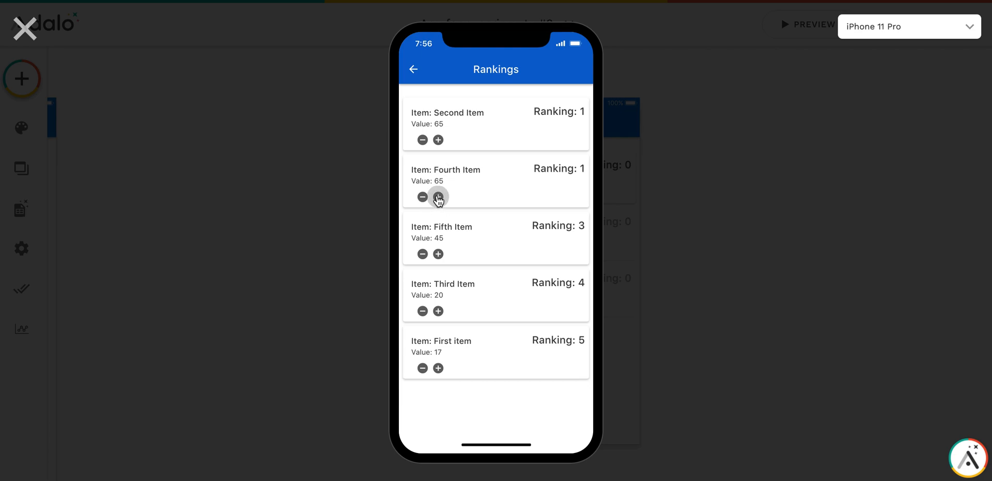
left_click(438, 197)
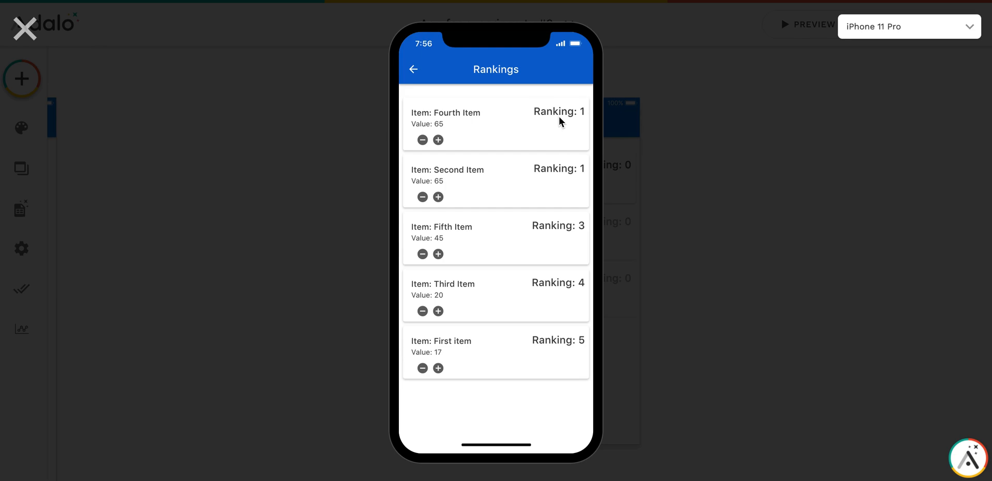
left_click(437, 140)
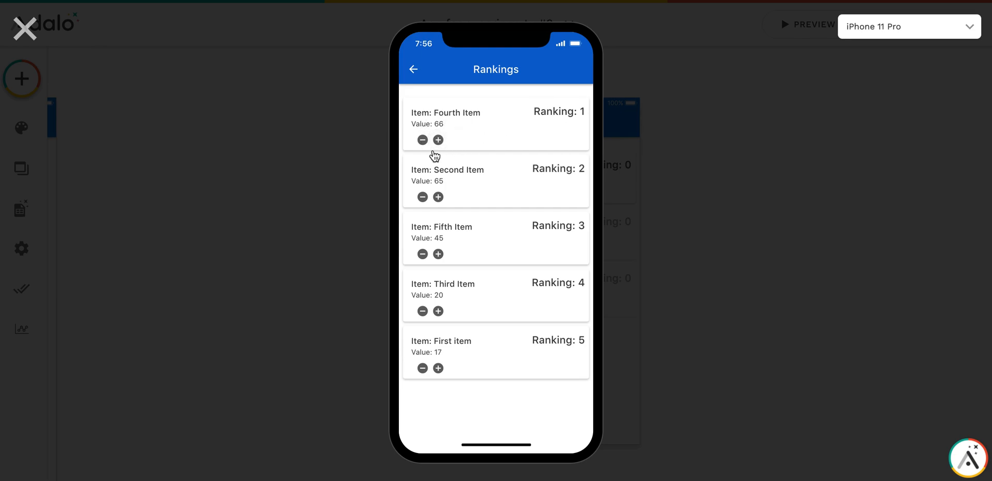
left_click(437, 139)
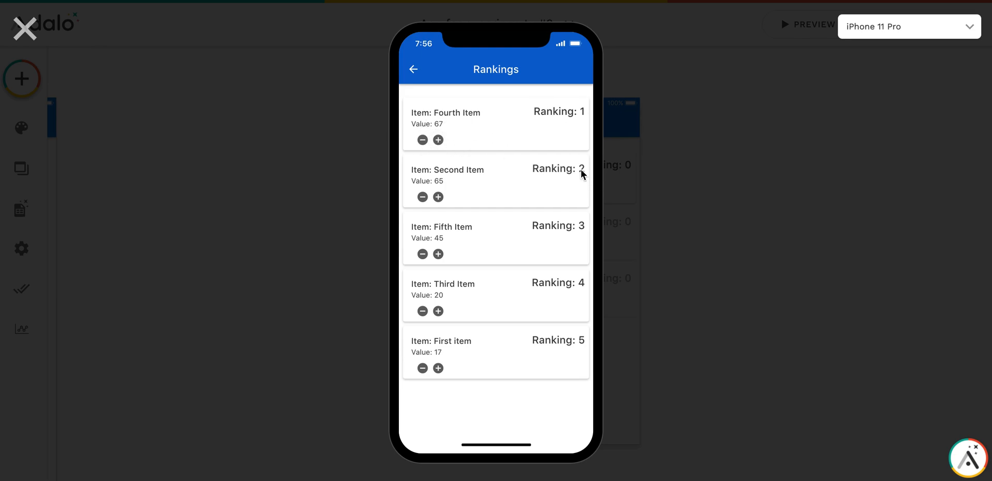
mouse_move(501, 171)
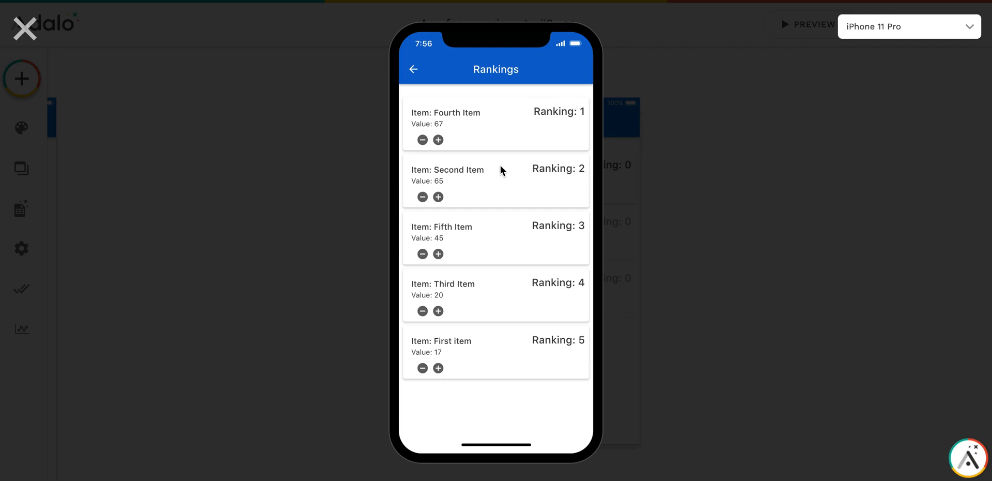
mouse_move(442, 179)
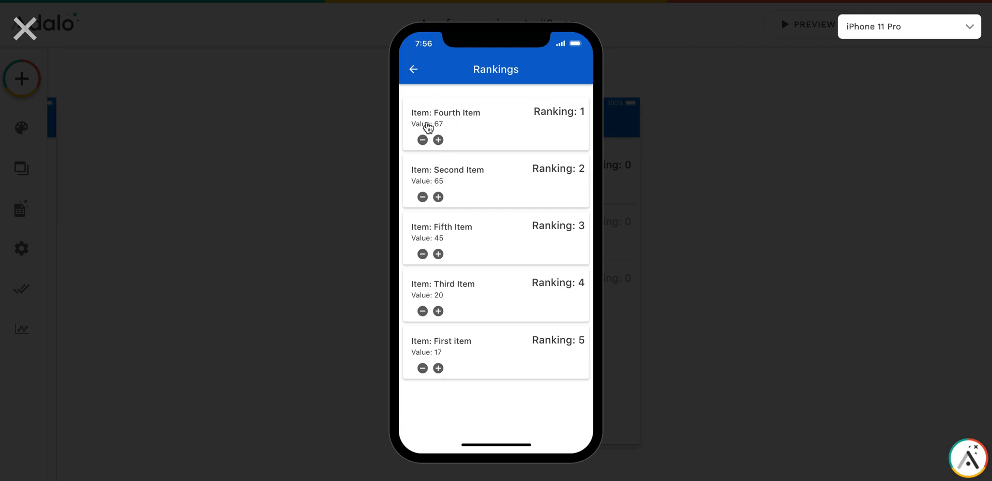
mouse_move(442, 131)
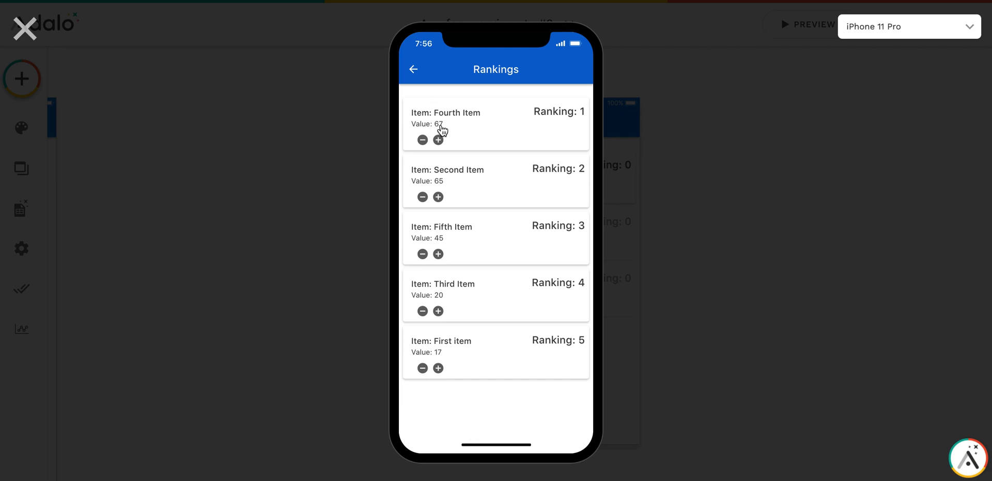
mouse_move(468, 129)
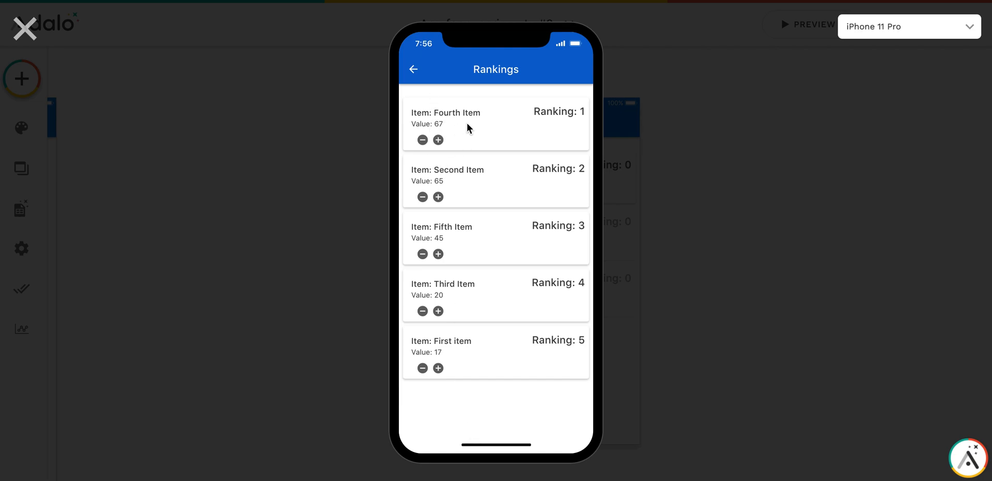
mouse_move(10, 52)
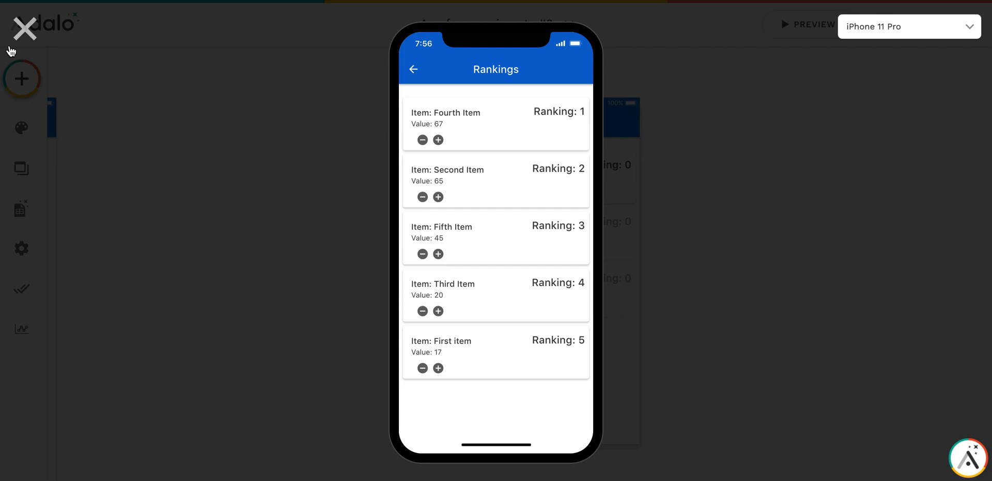
Close the preview and return to the builder's Rankings screen
left_click(24, 28)
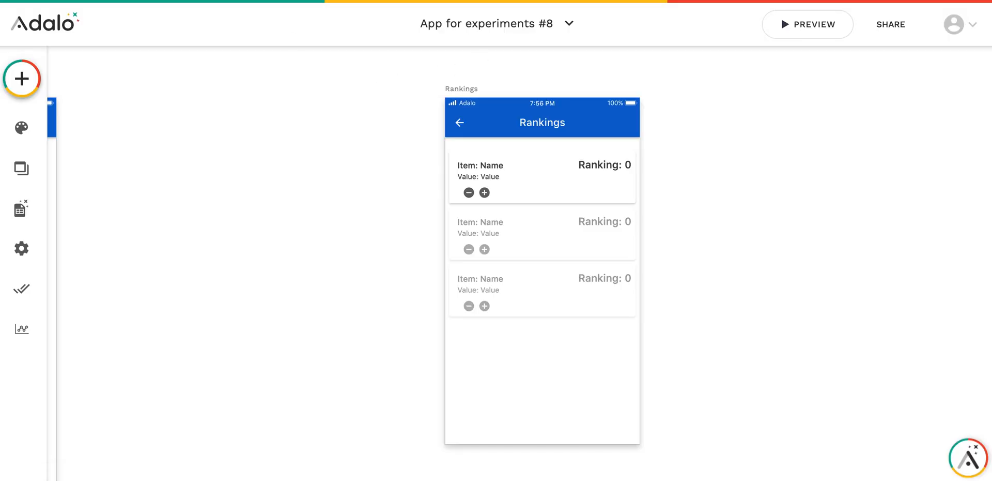